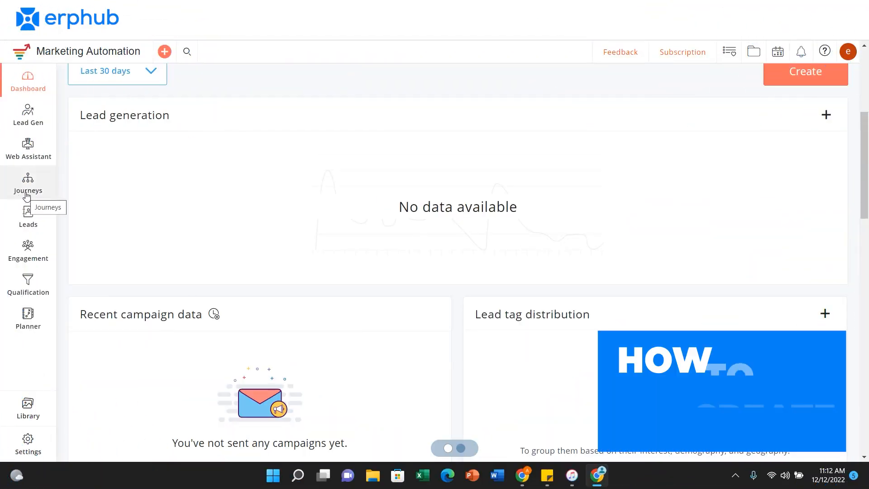
- Expand the Journeys menu in the sidebar to reveal all journeys, reports and templates
left_click(28, 183)
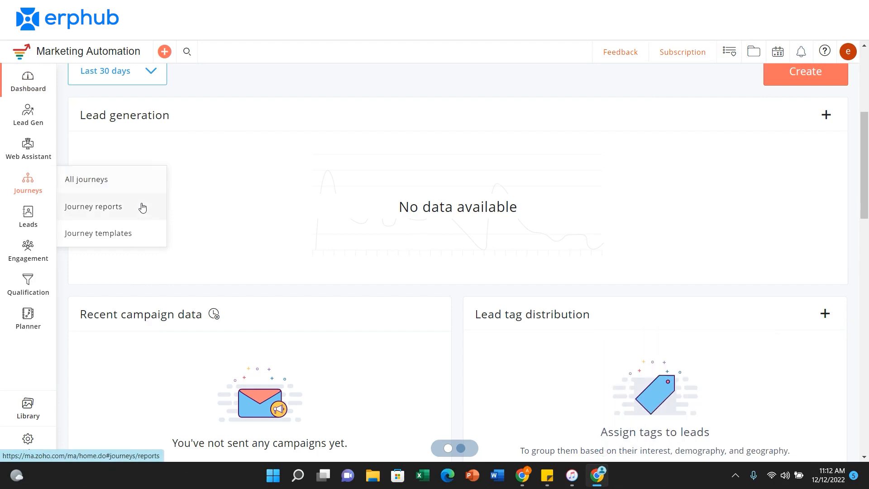
mouse_move(146, 243)
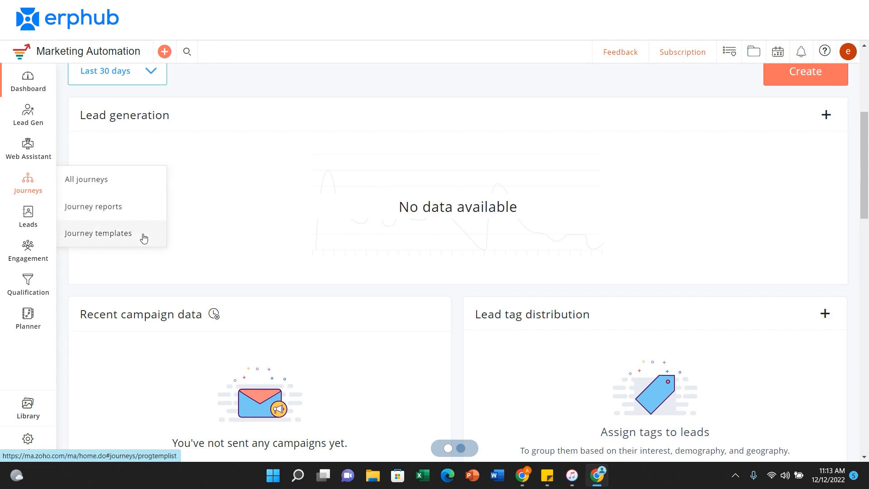
mouse_move(124, 198)
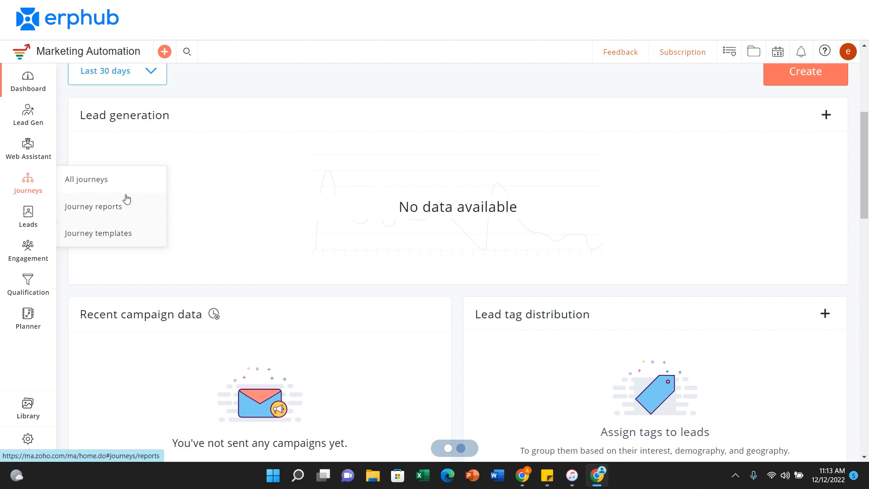
- From All journeys, create a journey from pre-built templates and scroll the gallery
left_click(86, 179)
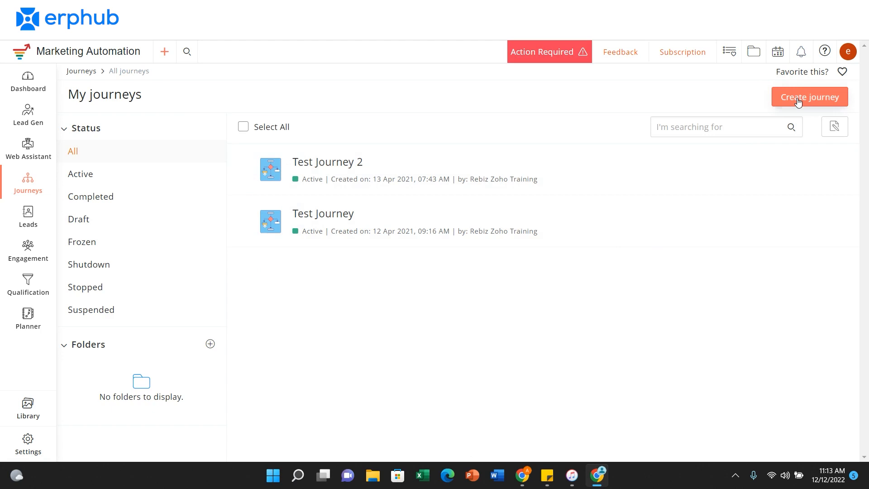
left_click(808, 96)
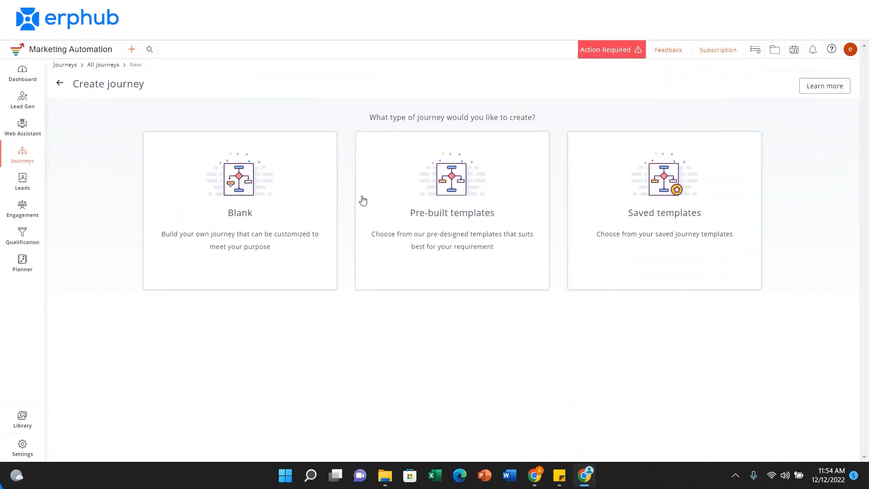
mouse_move(300, 203)
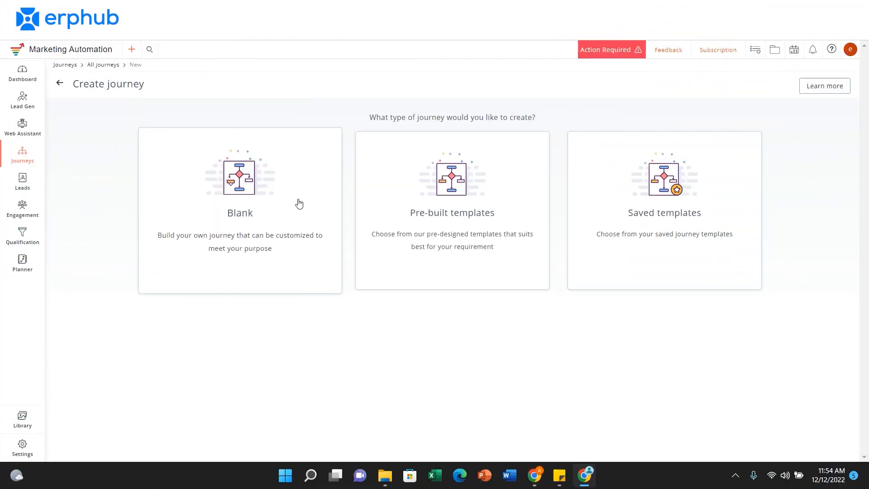
mouse_move(452, 201)
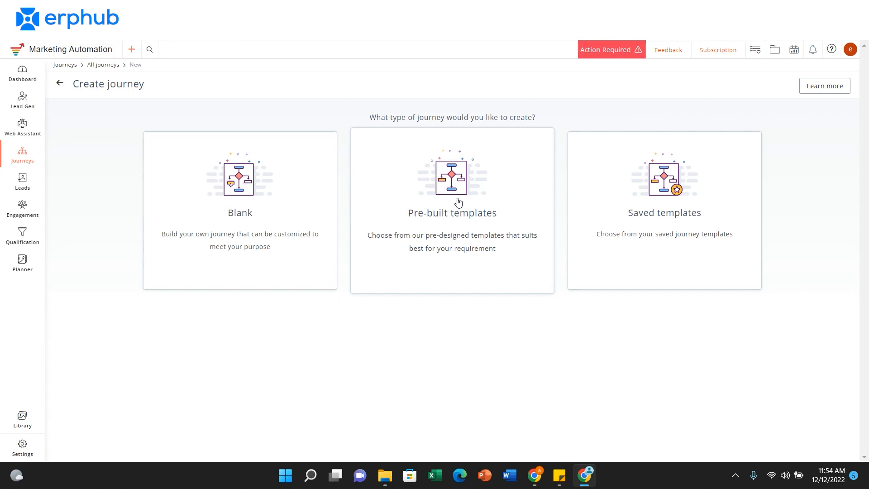
mouse_move(555, 206)
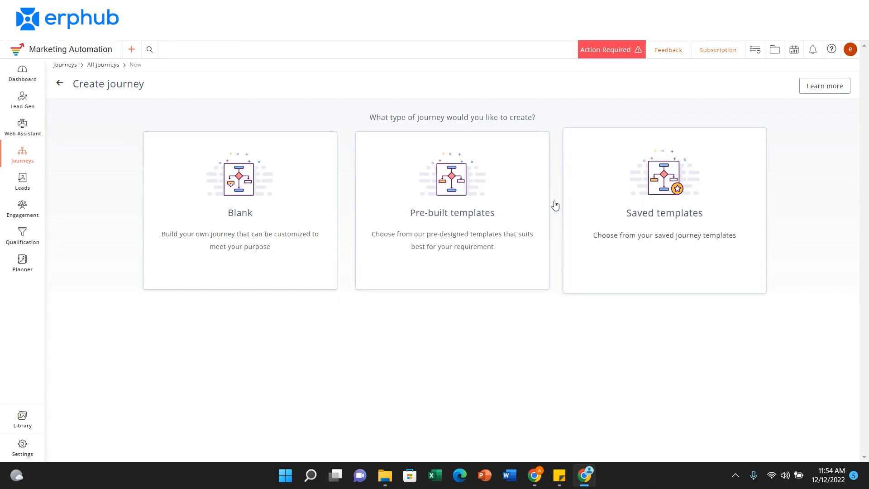
left_click(452, 211)
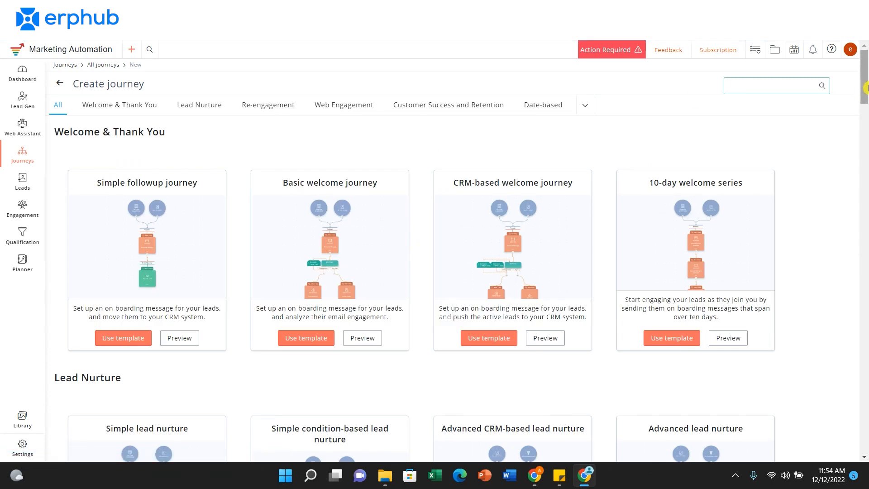
scroll("down", 3)
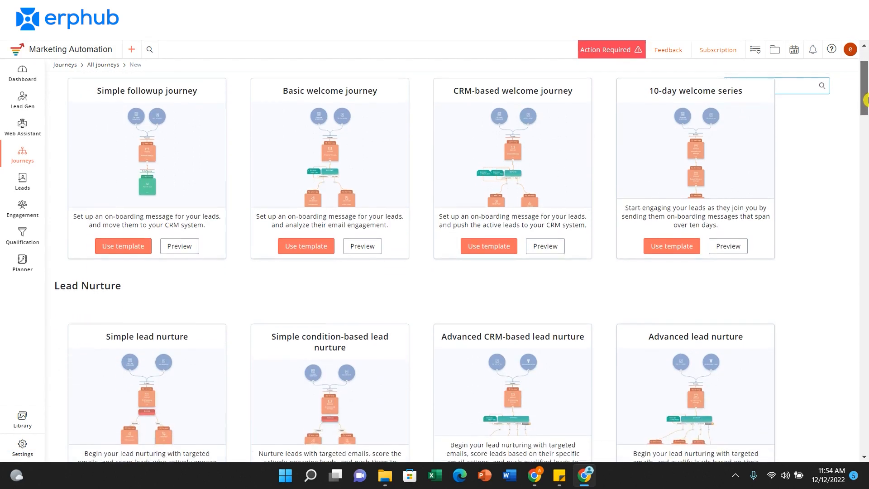
scroll("down", 3)
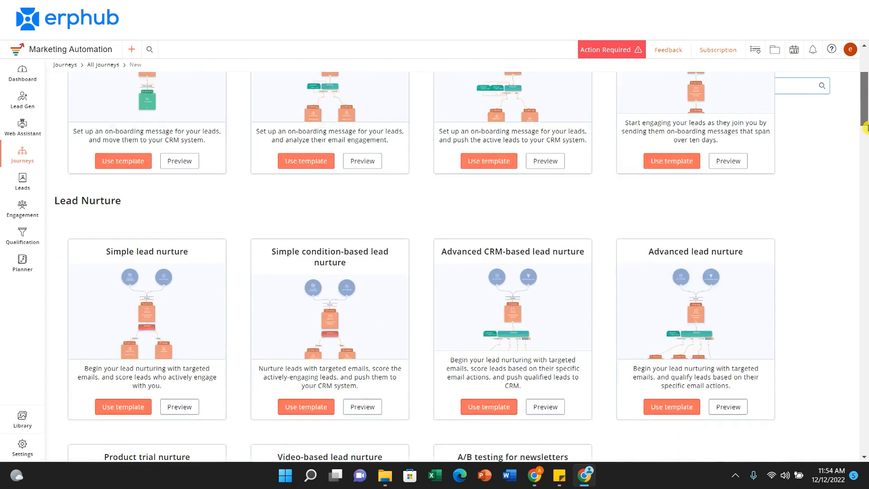
scroll("down", 3)
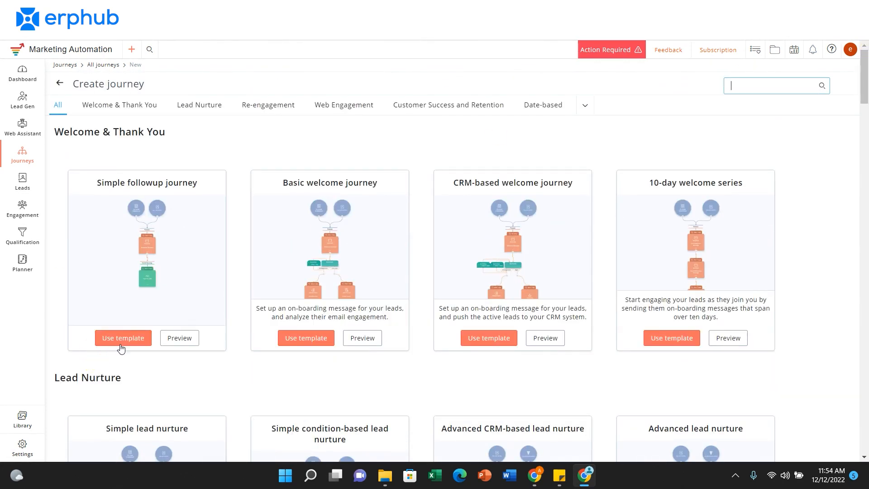
- Use the Simple followup journey template, opening 'Simple followup journey 15' on the canvas
left_click(122, 337)
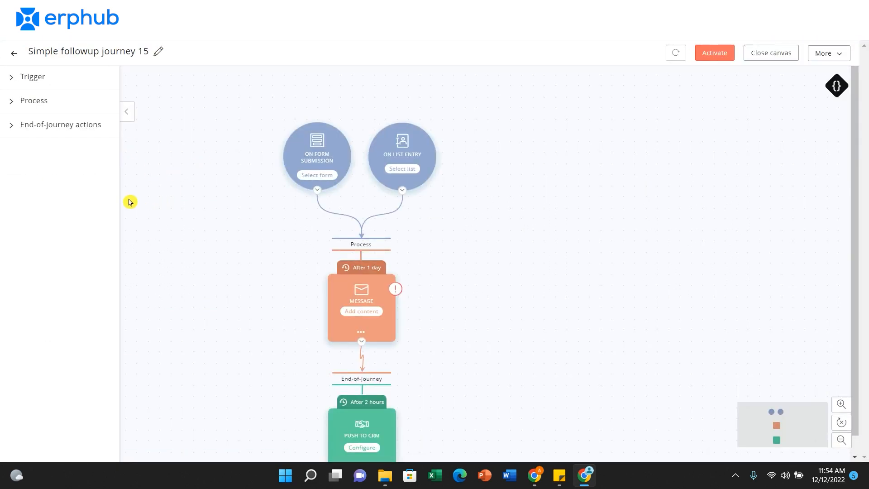
mouse_move(209, 103)
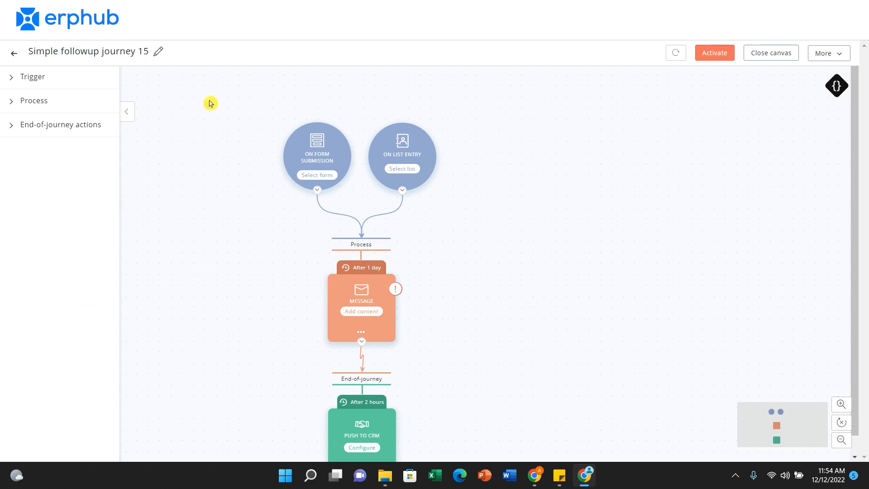
mouse_move(158, 84)
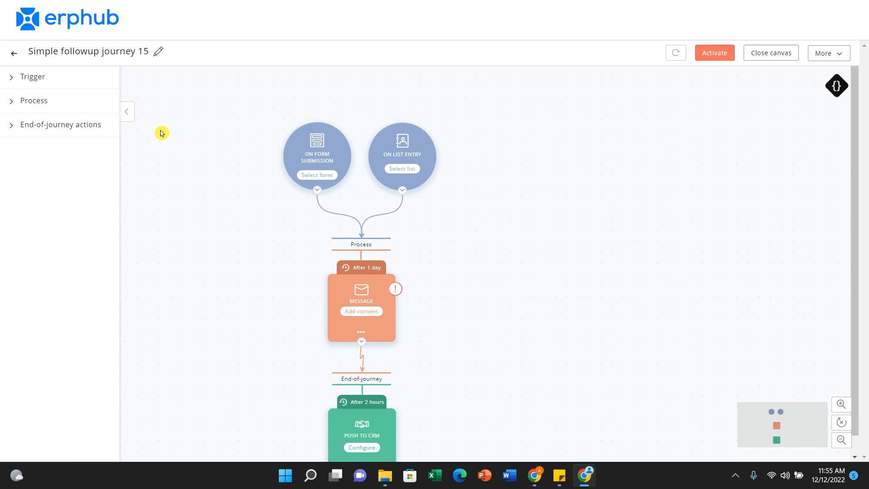
mouse_move(853, 170)
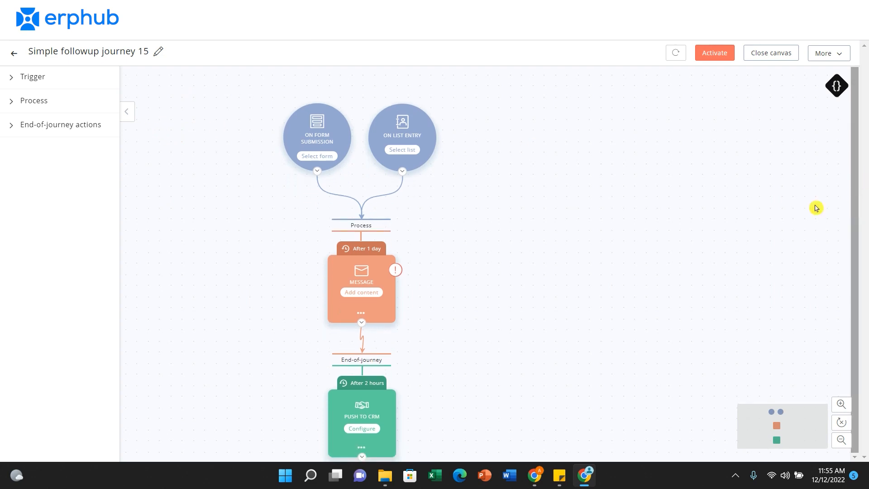
mouse_move(453, 463)
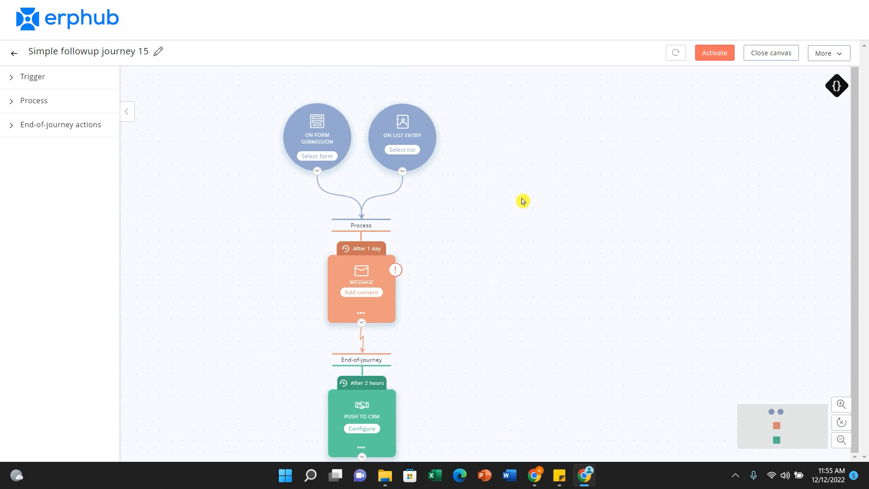
mouse_move(524, 179)
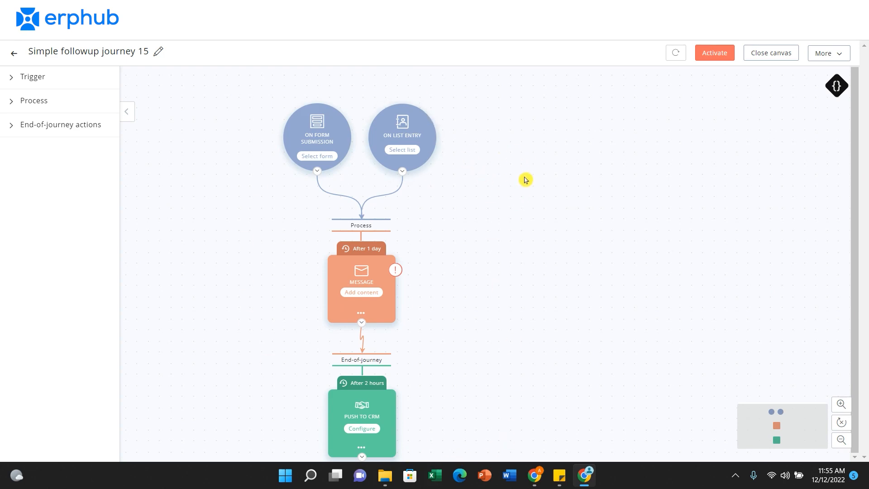
mouse_move(448, 150)
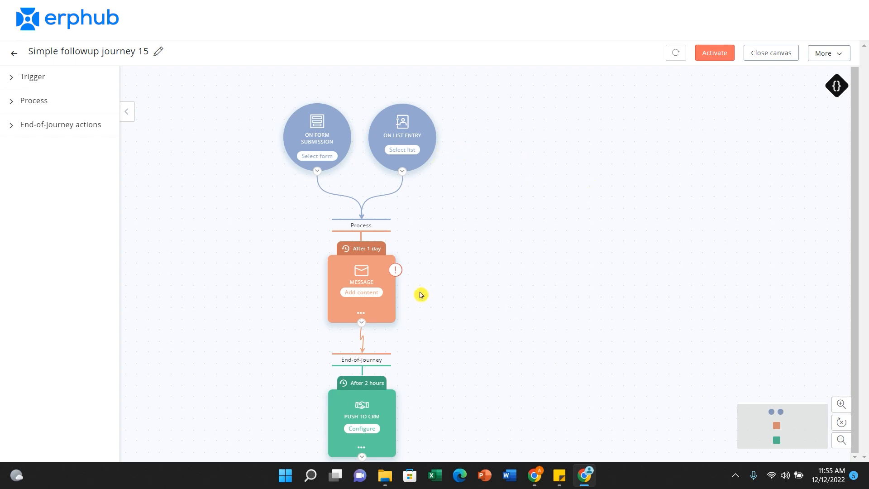
mouse_move(424, 431)
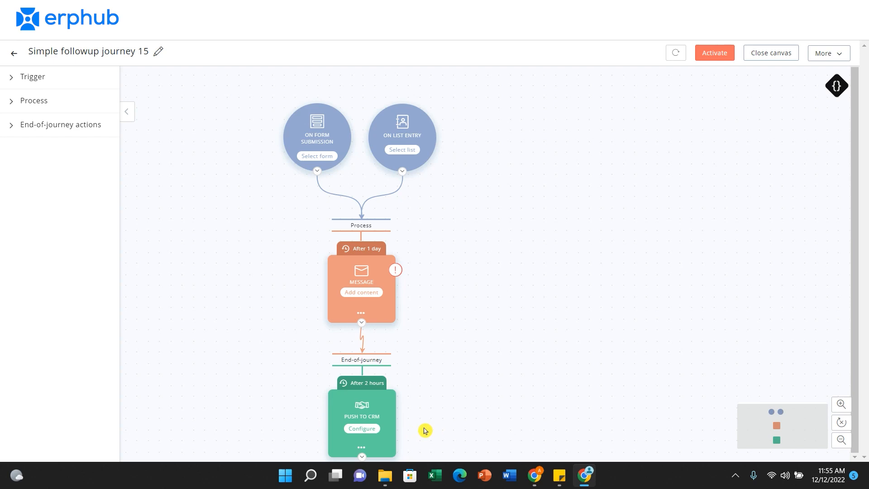
mouse_move(489, 393)
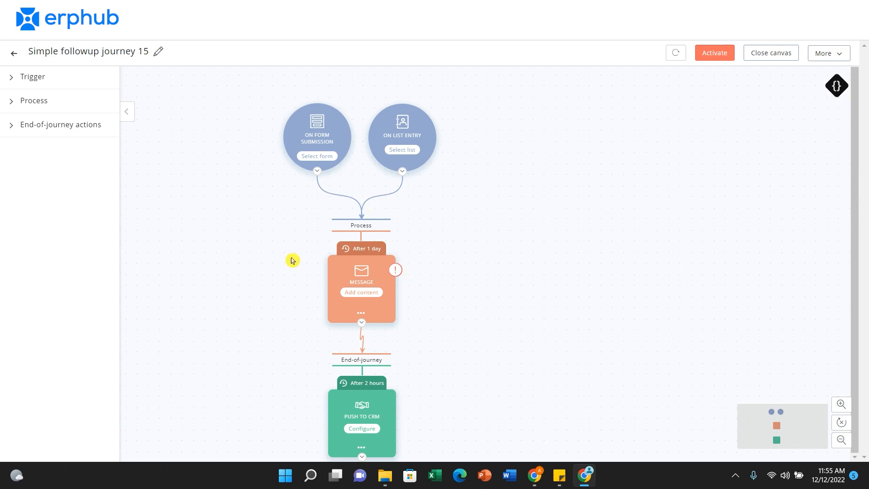
mouse_move(393, 362)
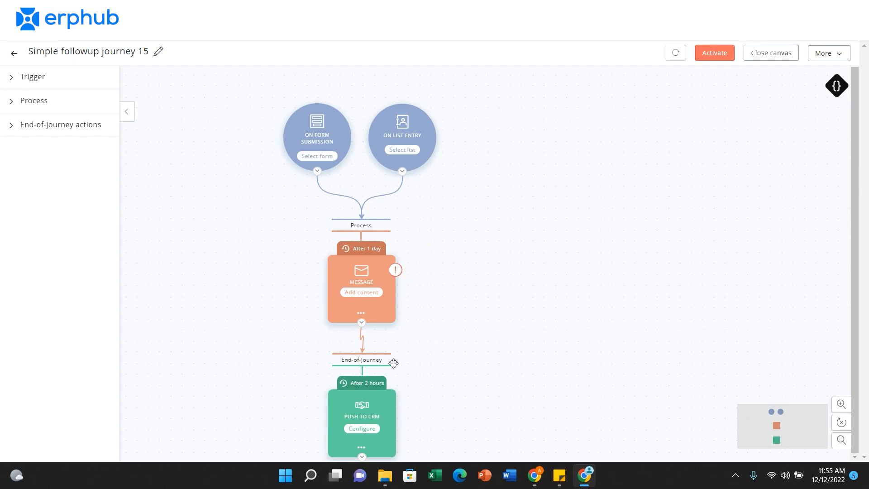
mouse_move(386, 310)
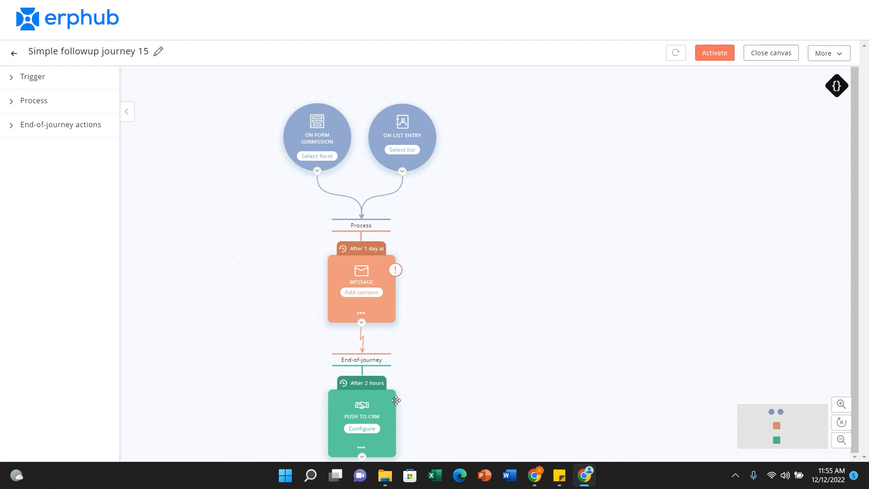
mouse_move(419, 434)
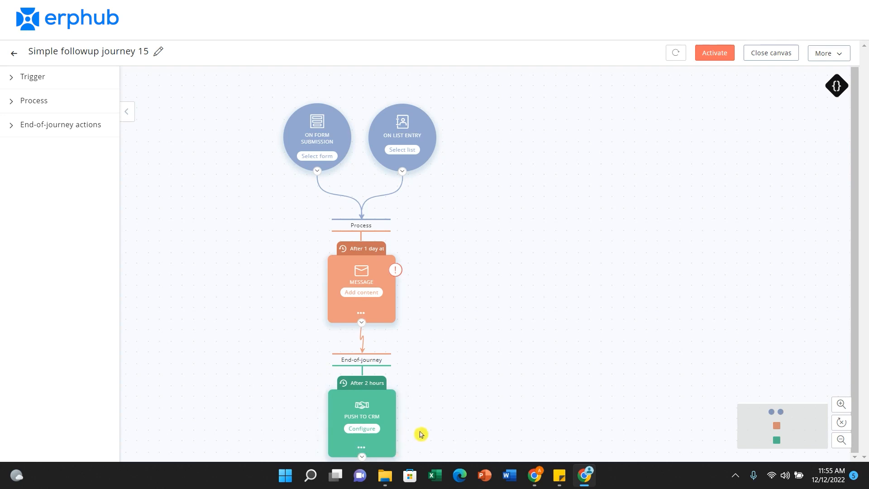
mouse_move(389, 460)
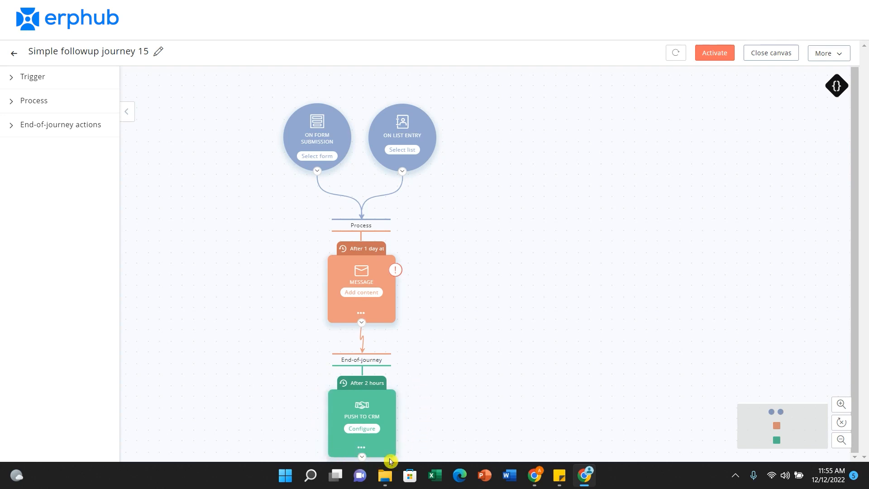
mouse_move(369, 390)
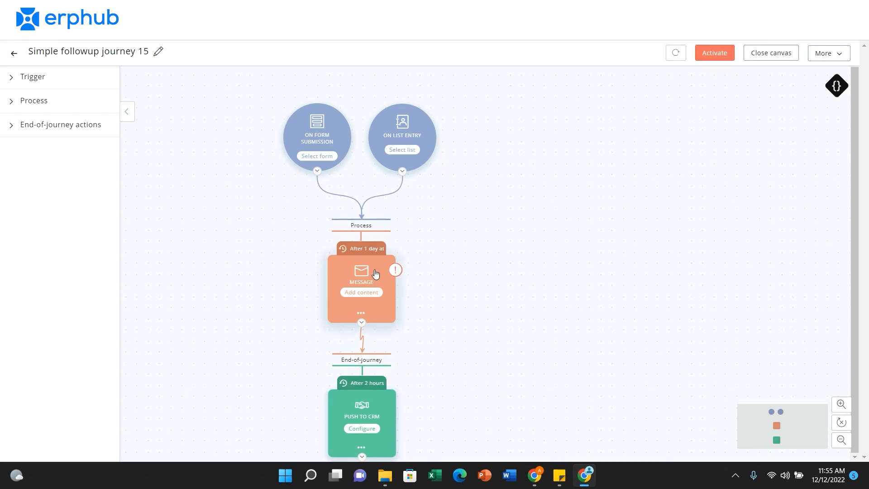
mouse_move(402, 243)
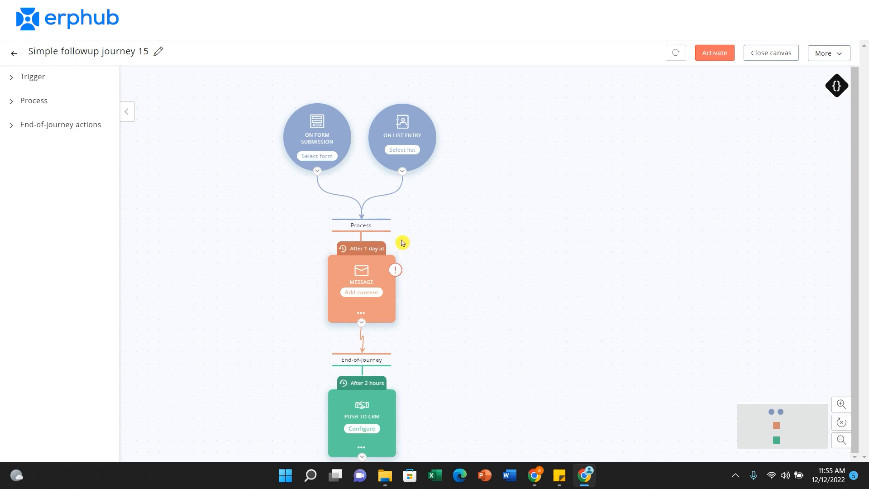
mouse_move(379, 327)
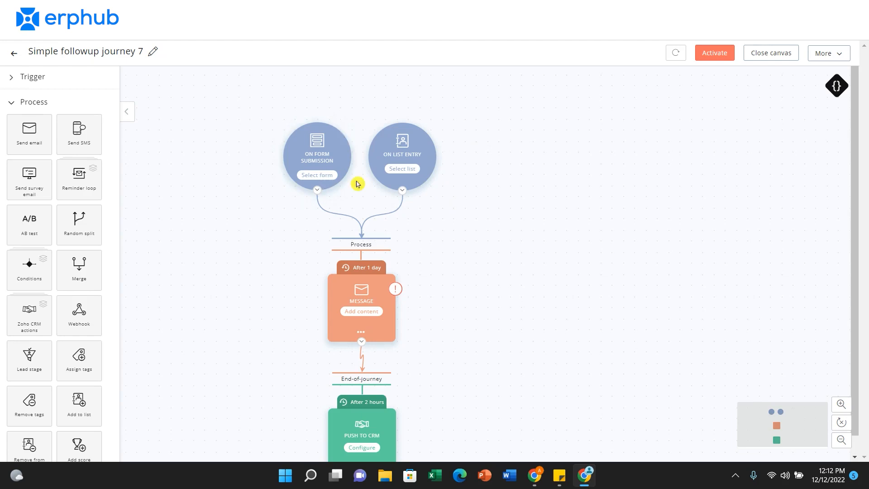
mouse_move(531, 179)
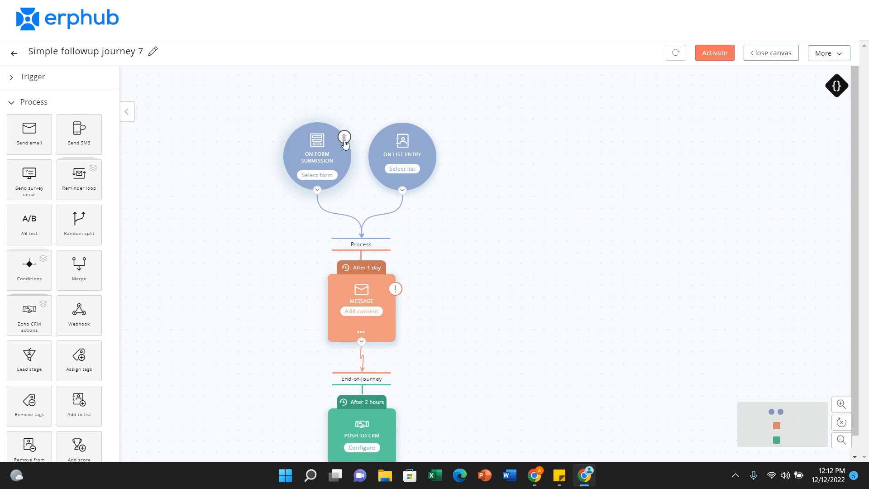
- Delete the On Form Submission trigger and confirm, leaving only On List Entry
left_click(344, 137)
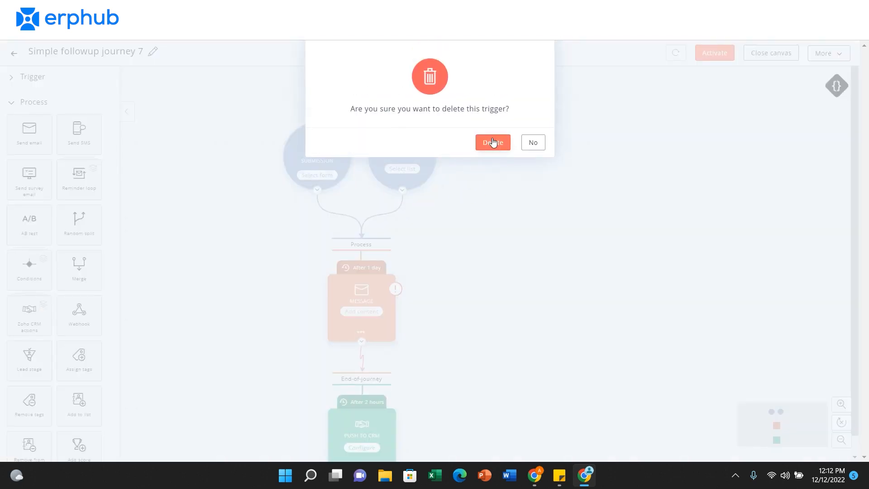
left_click(492, 142)
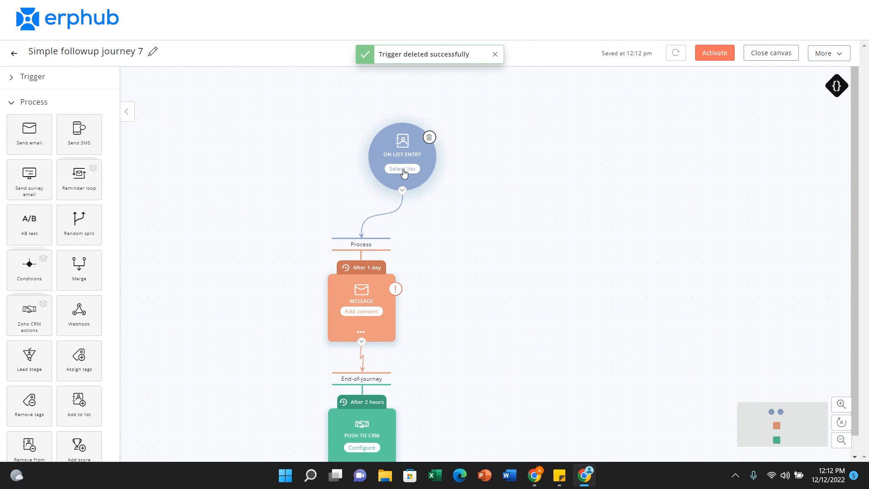
- Select the Quote Contacts mailing list for the On List Entry trigger
left_click(402, 169)
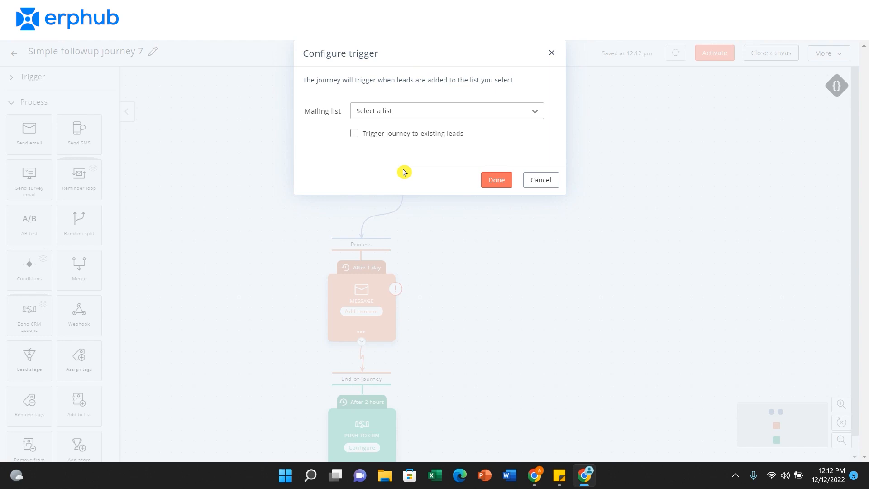
mouse_move(368, 149)
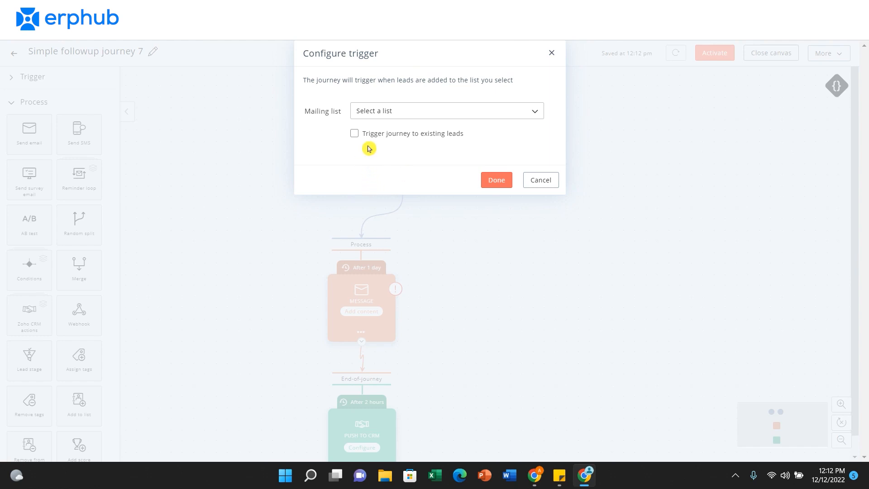
mouse_move(368, 142)
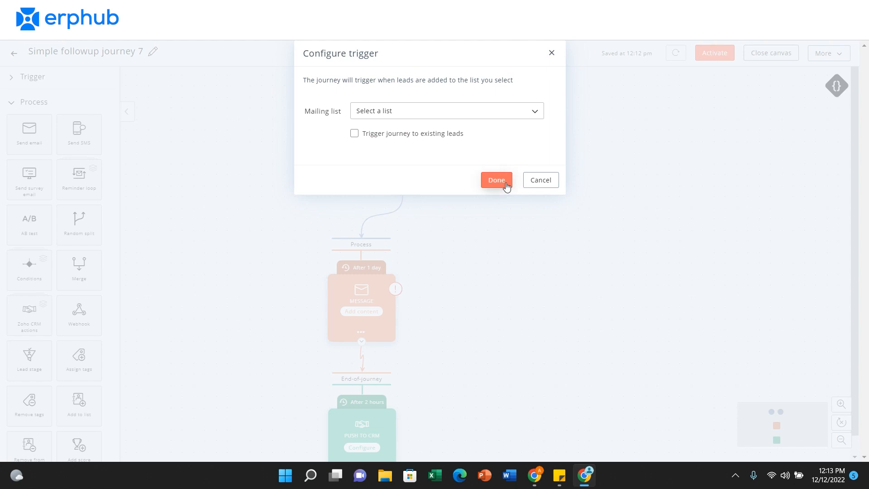
left_click(446, 110)
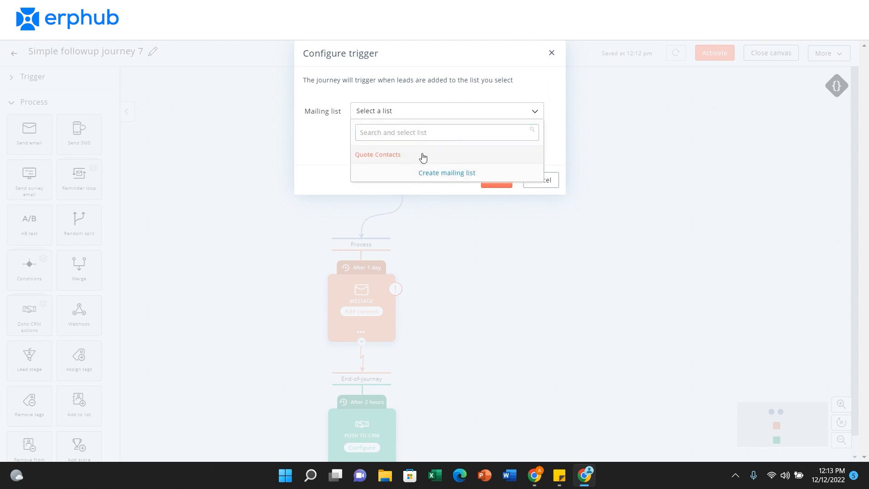
left_click(378, 154)
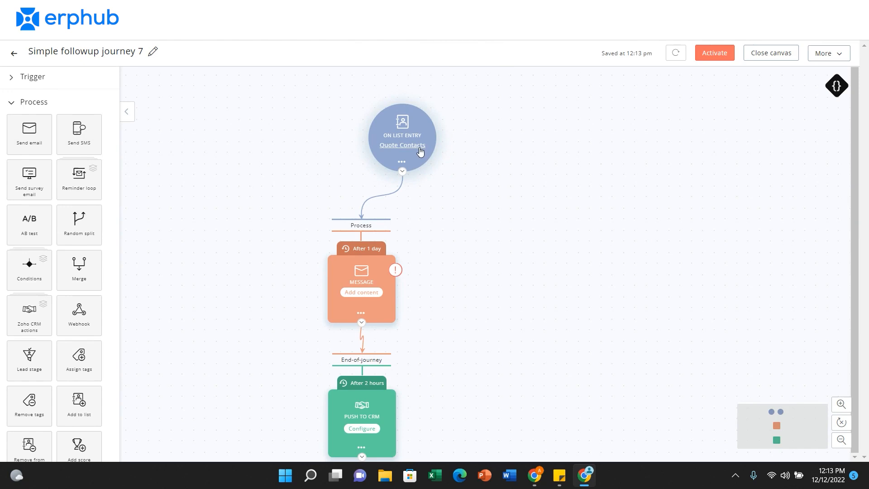
mouse_move(413, 130)
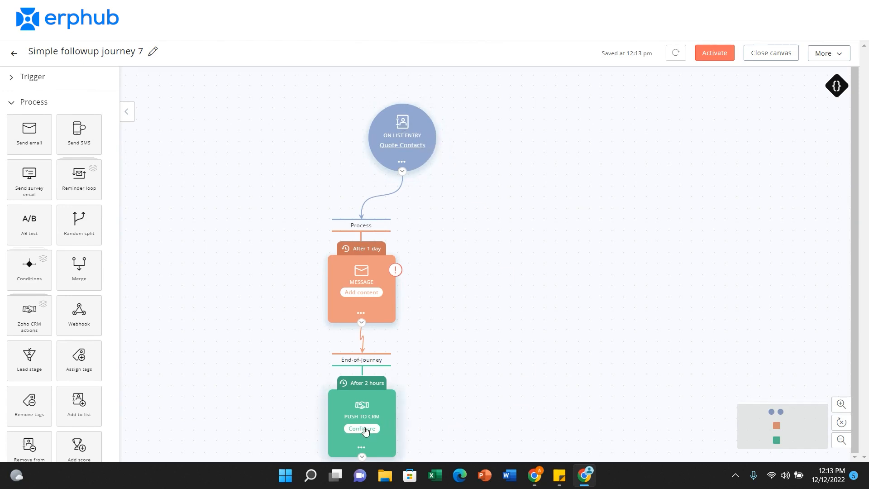
mouse_move(440, 258)
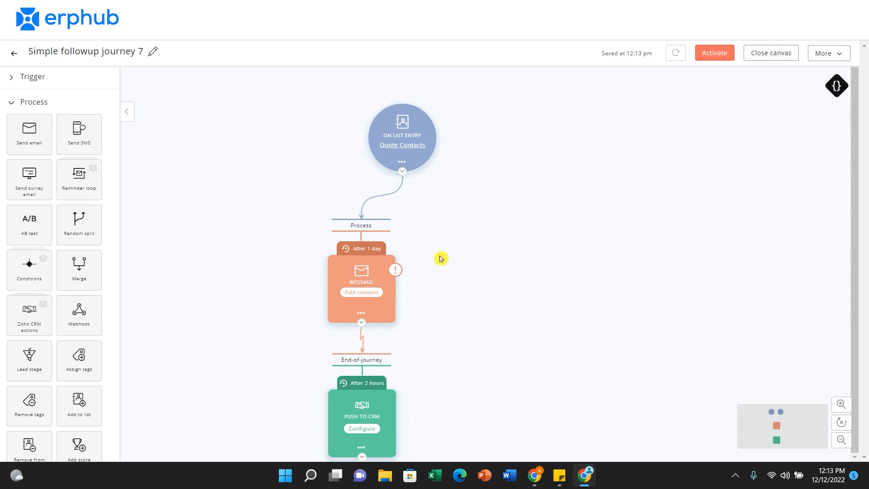
mouse_move(505, 255)
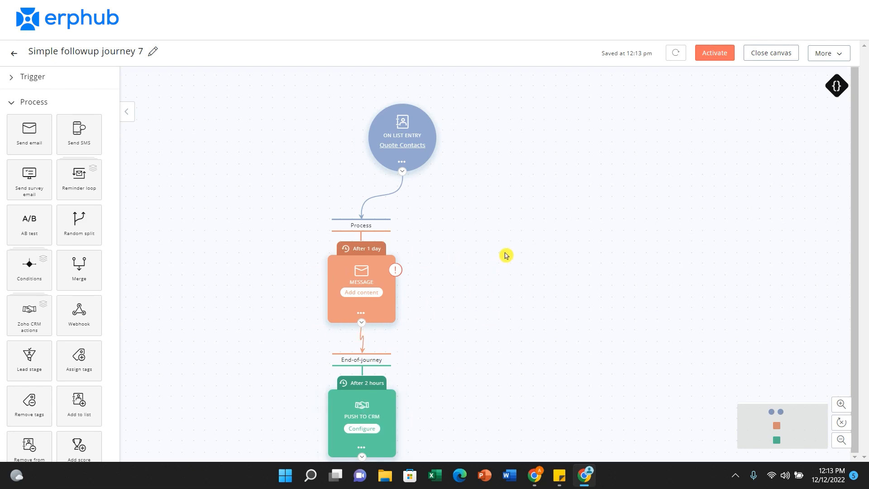
mouse_move(375, 255)
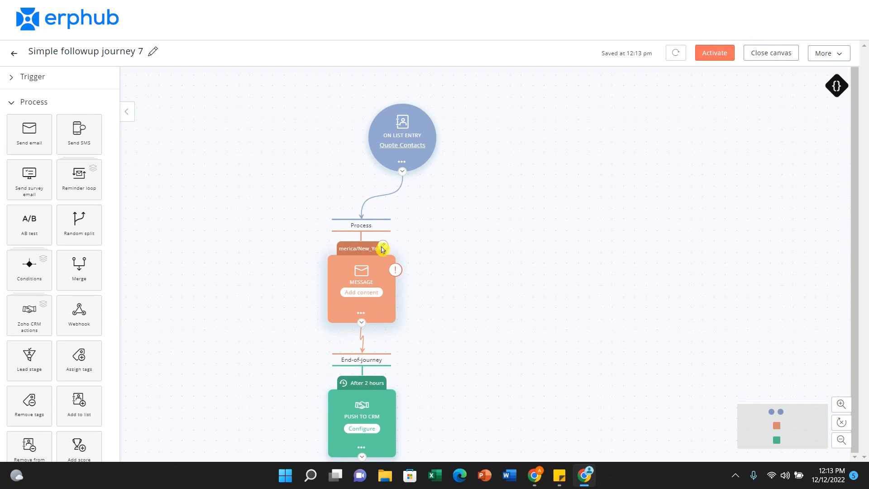
left_click(361, 248)
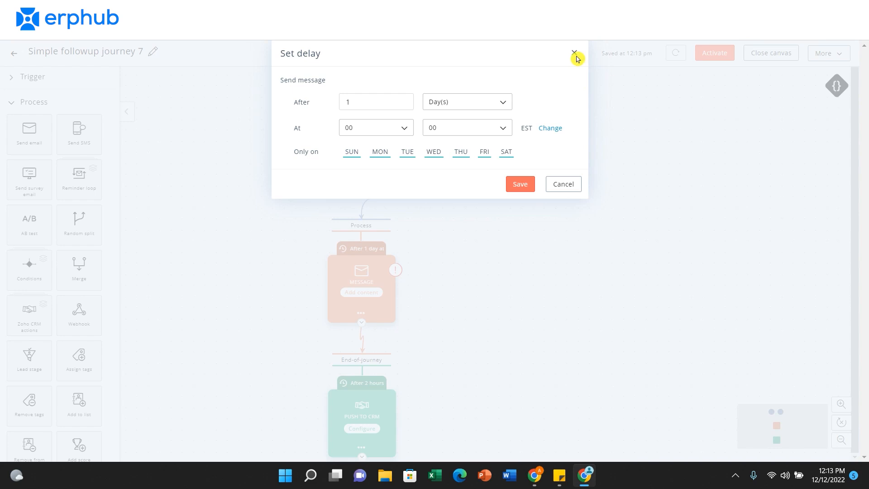
left_click(574, 52)
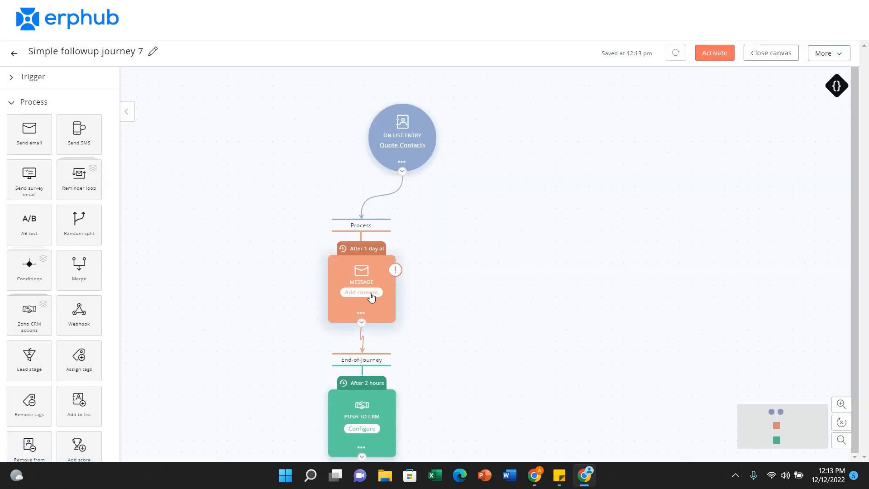
mouse_move(371, 297)
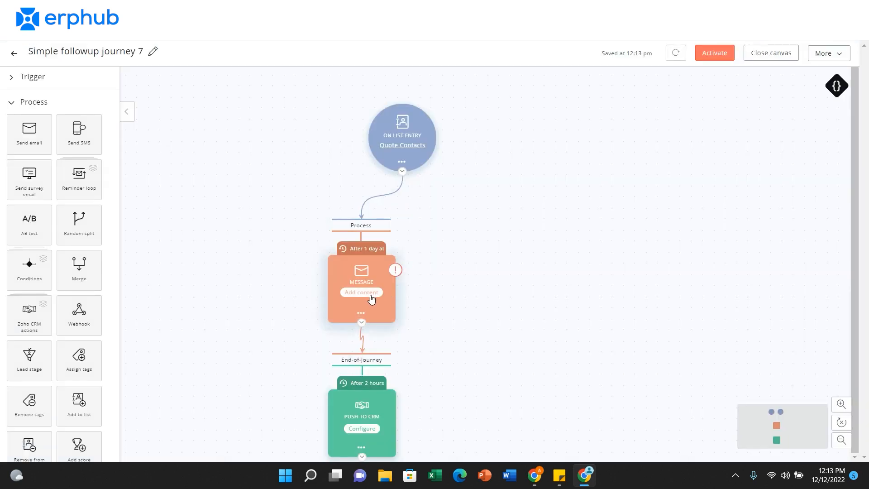
- Fill the message with name Test, subject Testing, sender Test Name, include recipient's name, and continue
left_click(361, 292)
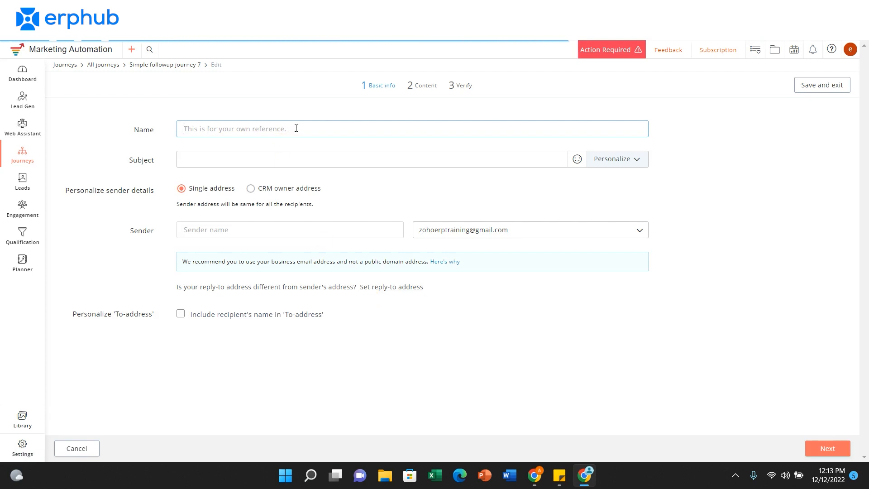
type("Test")
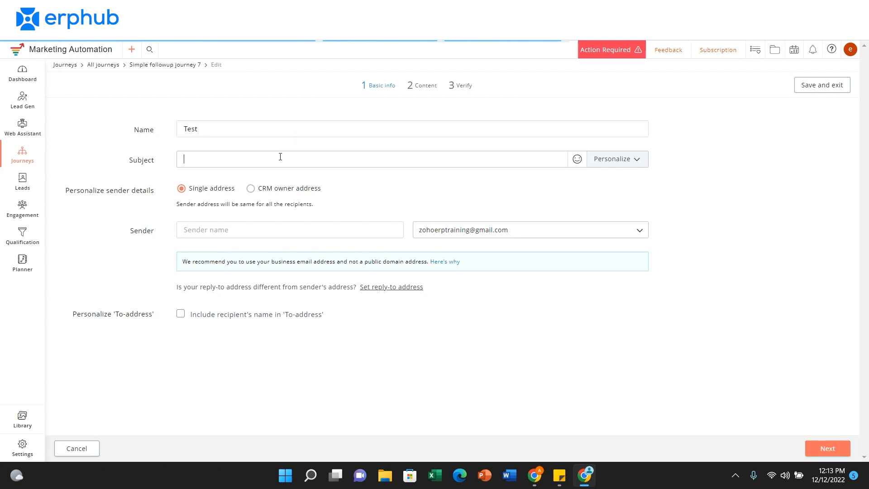
type("Testing")
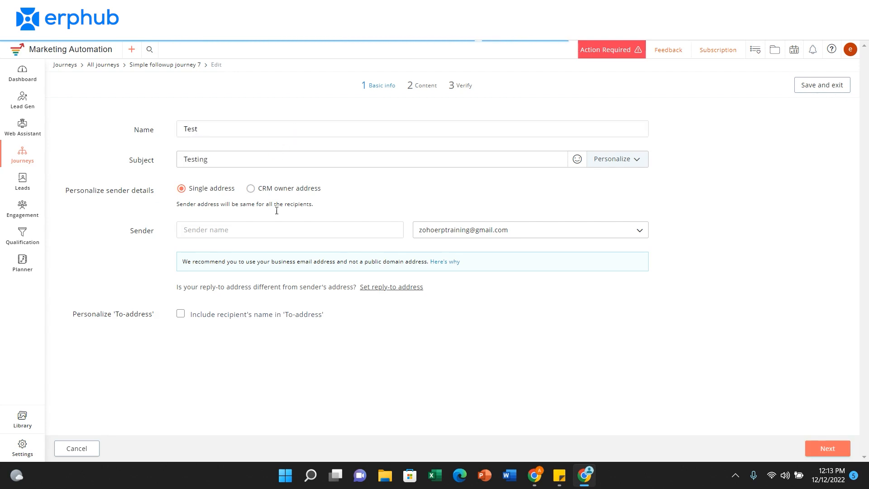
type("Test Name")
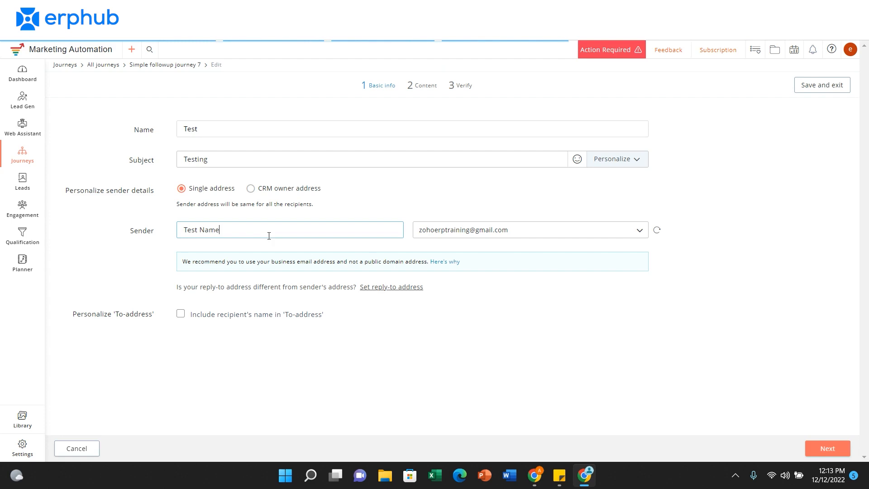
left_click(181, 314)
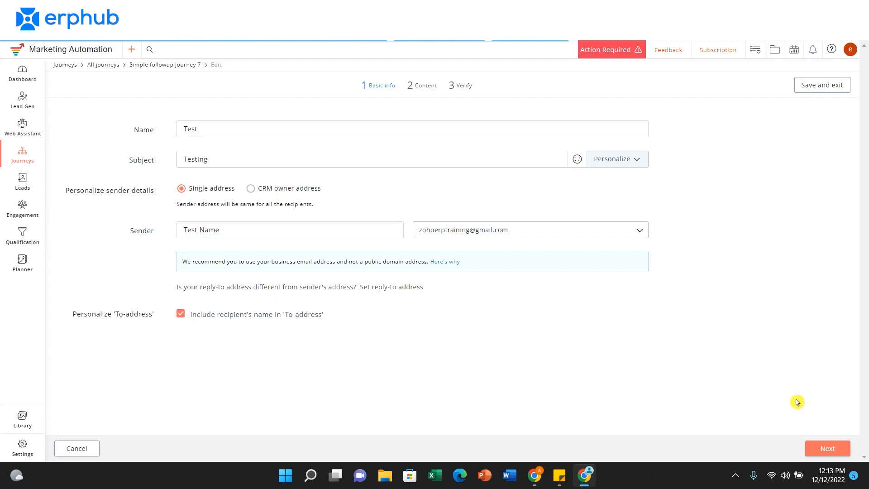
left_click(827, 448)
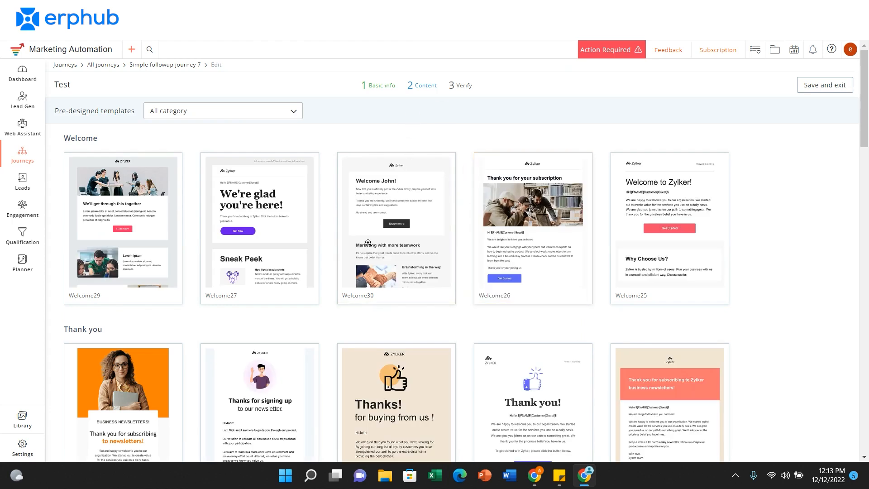
- Preview the Welcome30 template and use it for the Test message
left_click(396, 222)
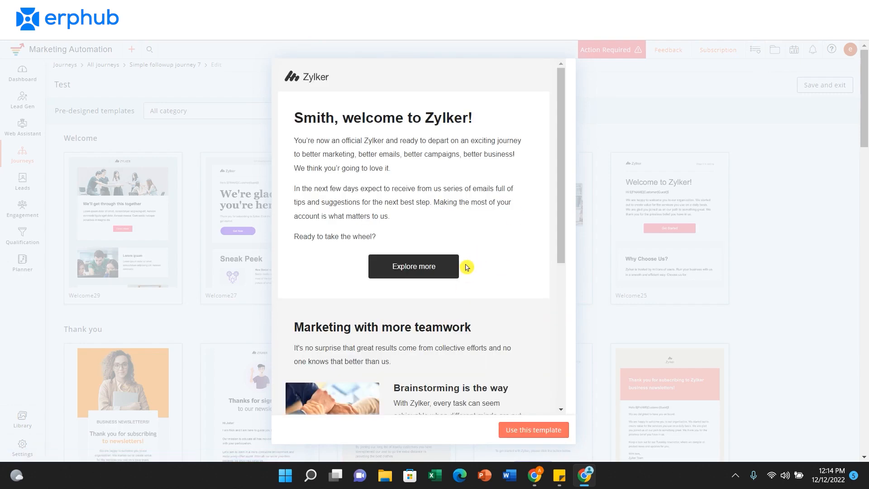
left_click(532, 429)
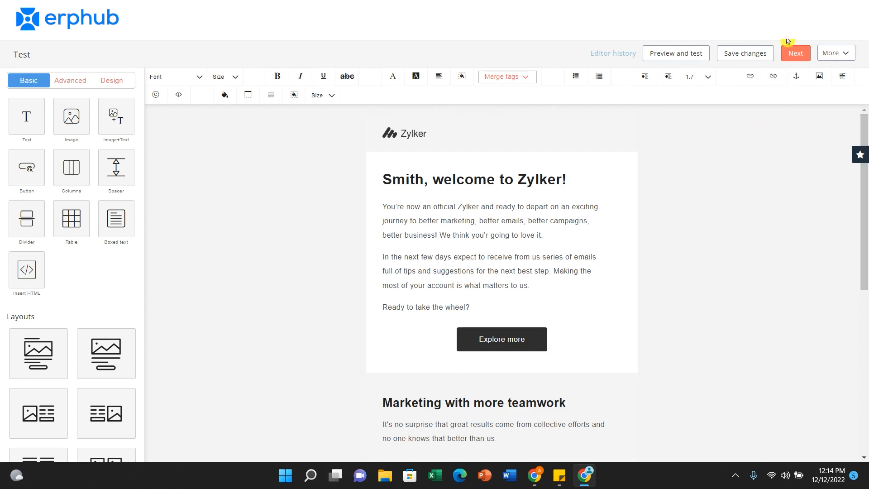
- Accept the template content unchanged and advance to the Verify summary
left_click(794, 53)
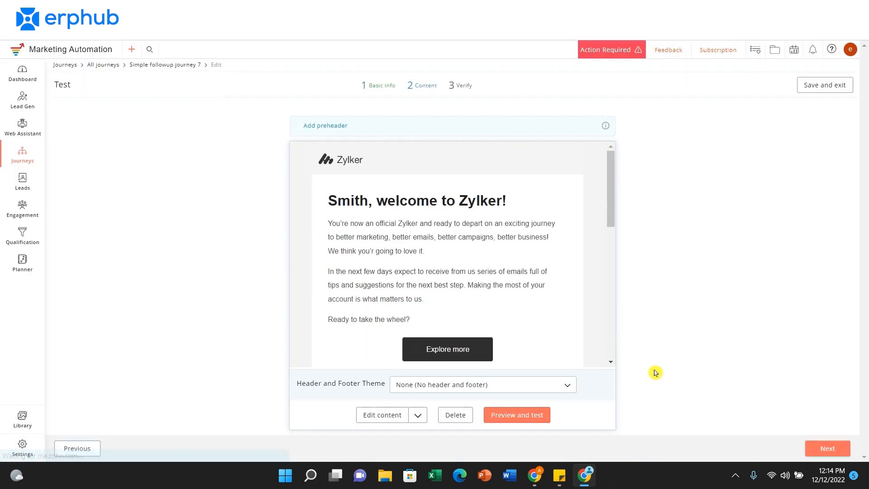
mouse_move(766, 433)
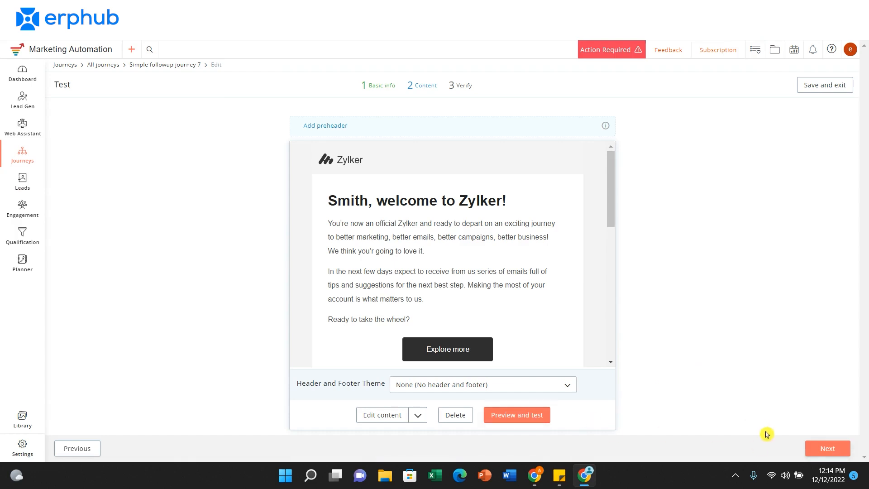
left_click(826, 448)
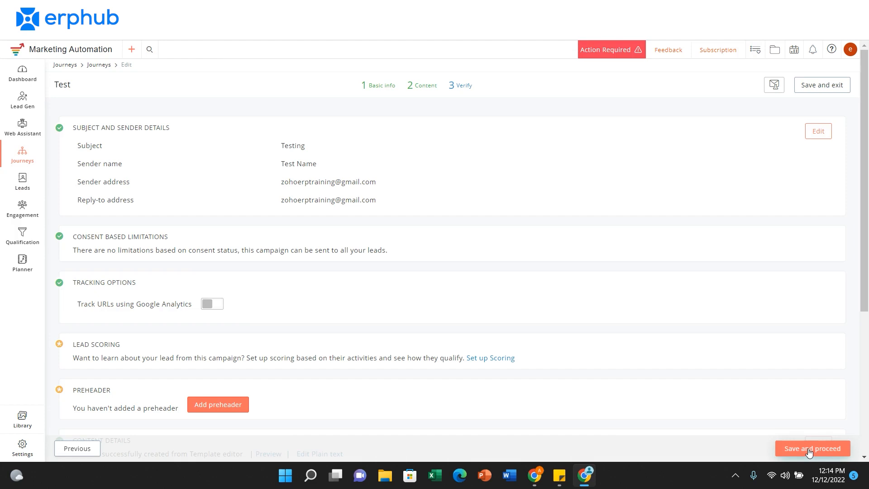
- Save and proceed from Verify, returning to the canvas with the message marked Send for review
scroll("down", 3)
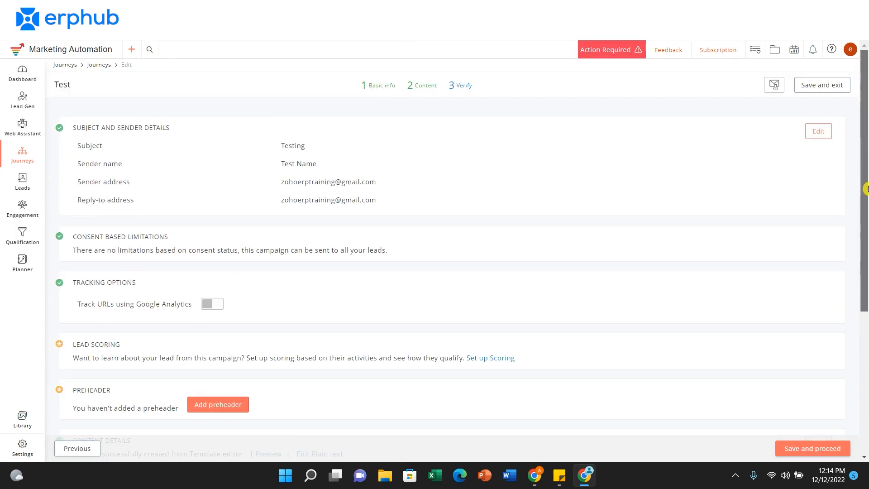
scroll("down", 3)
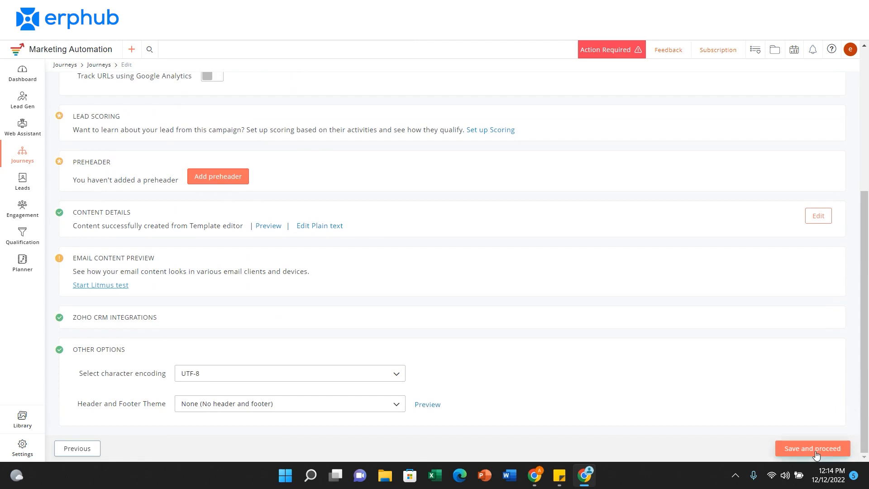
left_click(812, 448)
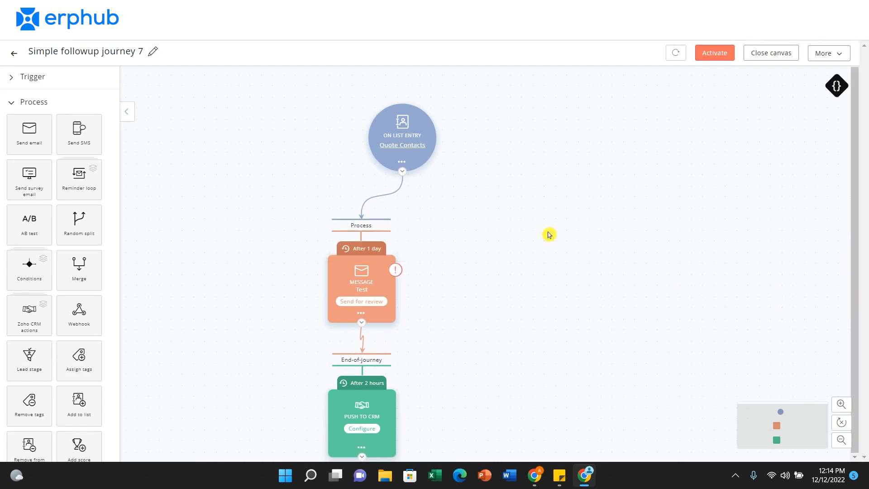
mouse_move(477, 95)
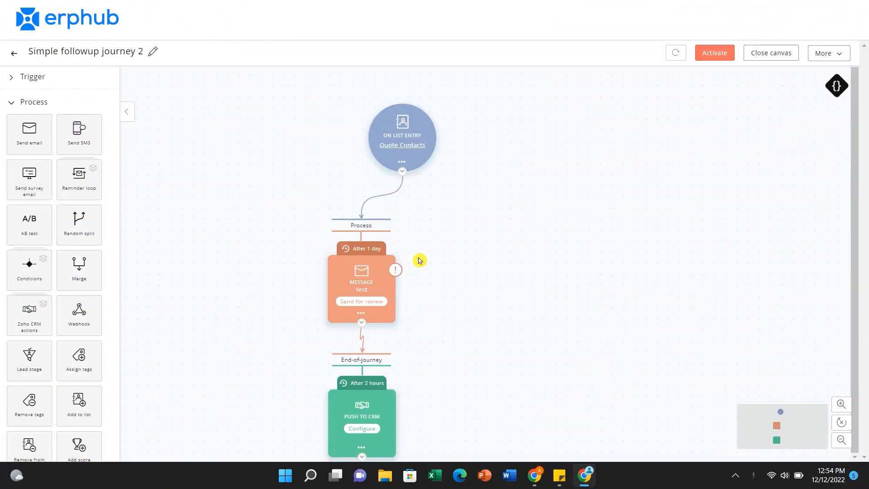
mouse_move(396, 273)
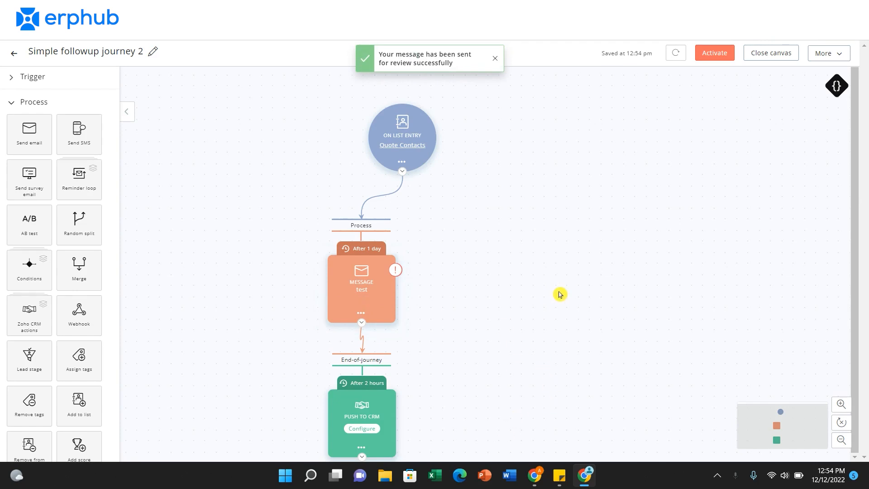
mouse_move(371, 387)
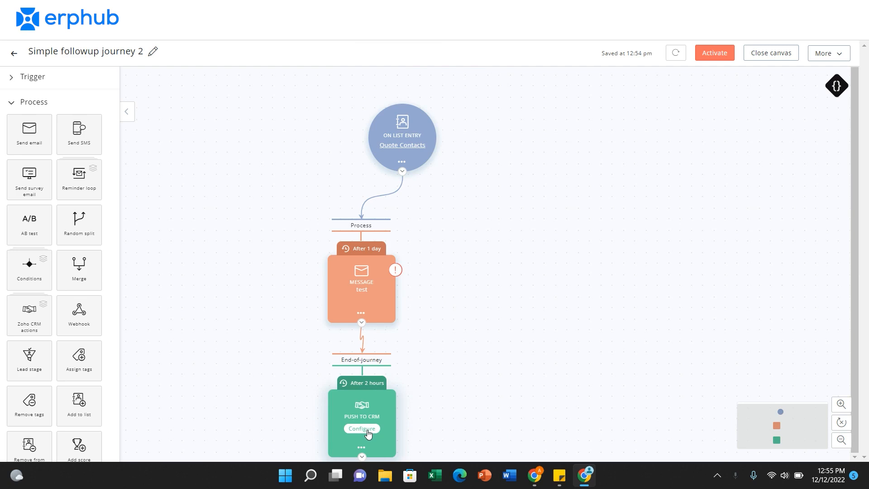
- Configure Push to CRM to push both existing and new leads/contacts, then reach Map fields
left_click(361, 428)
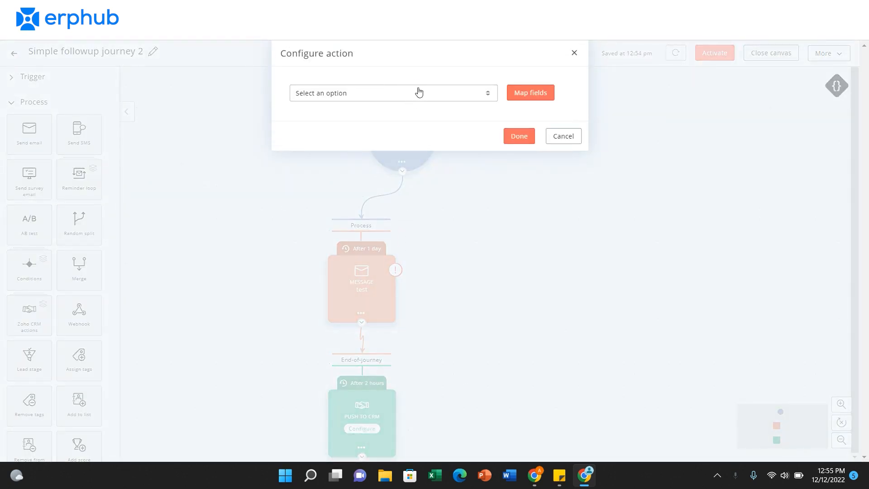
left_click(392, 92)
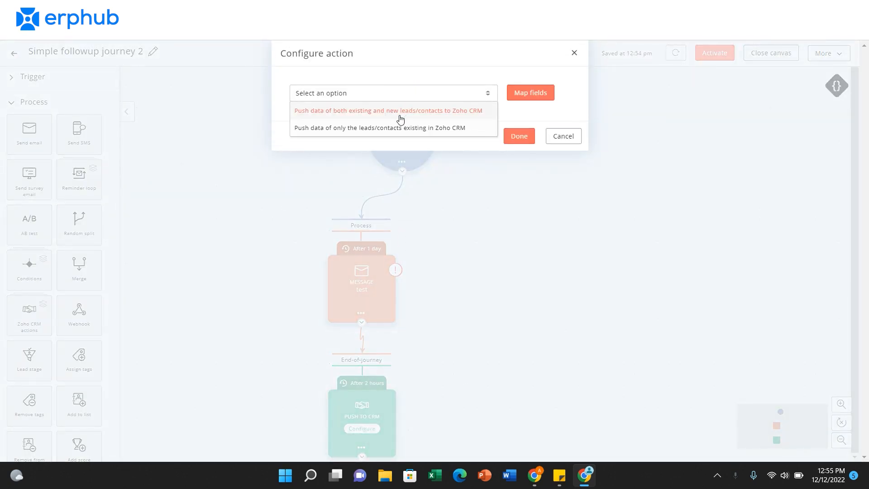
mouse_move(426, 121)
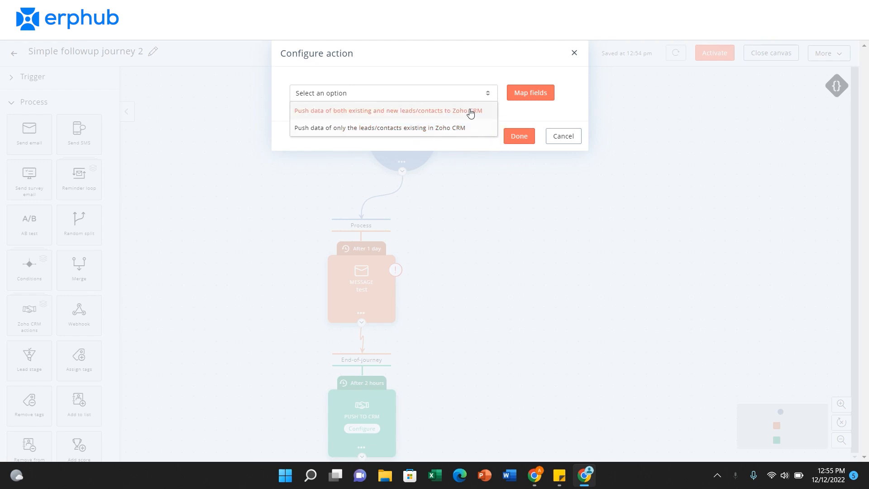
left_click(385, 110)
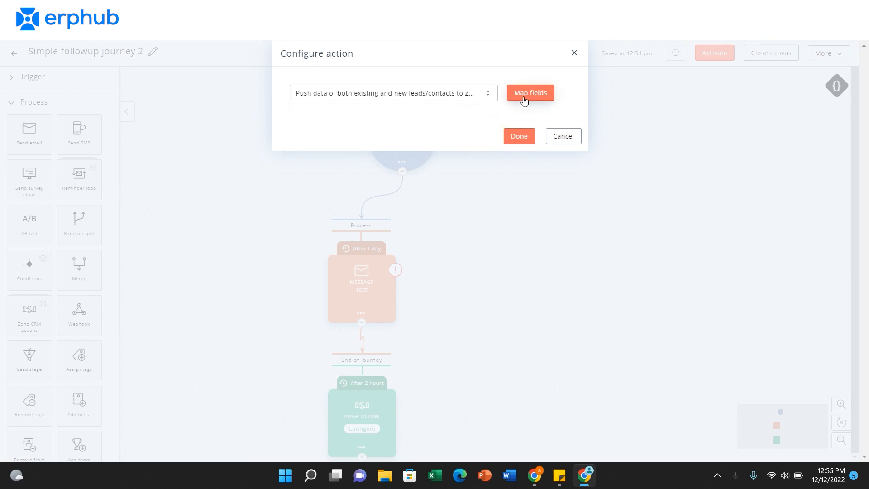
left_click(530, 93)
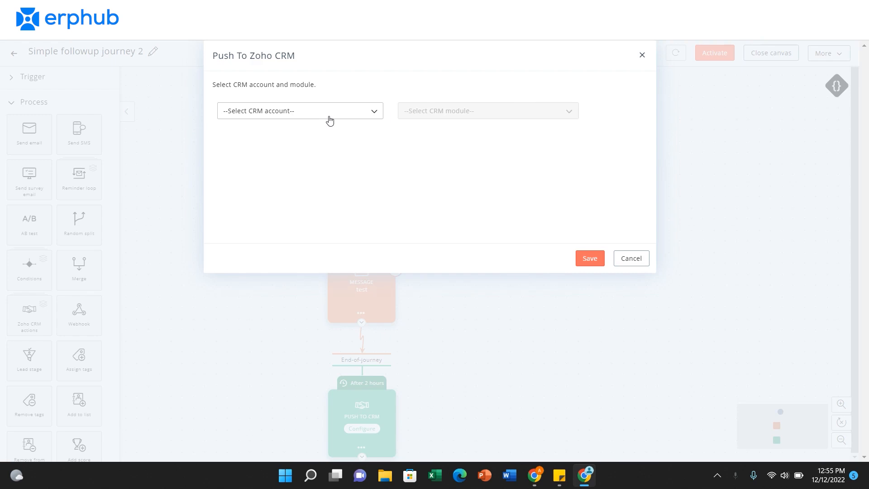
- Choose the CRM account and the Leads module as the push destination
left_click(300, 110)
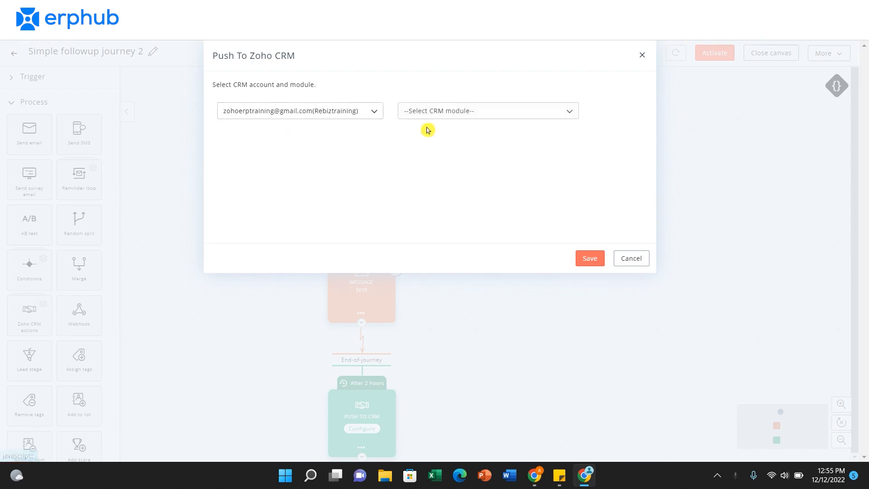
left_click(487, 110)
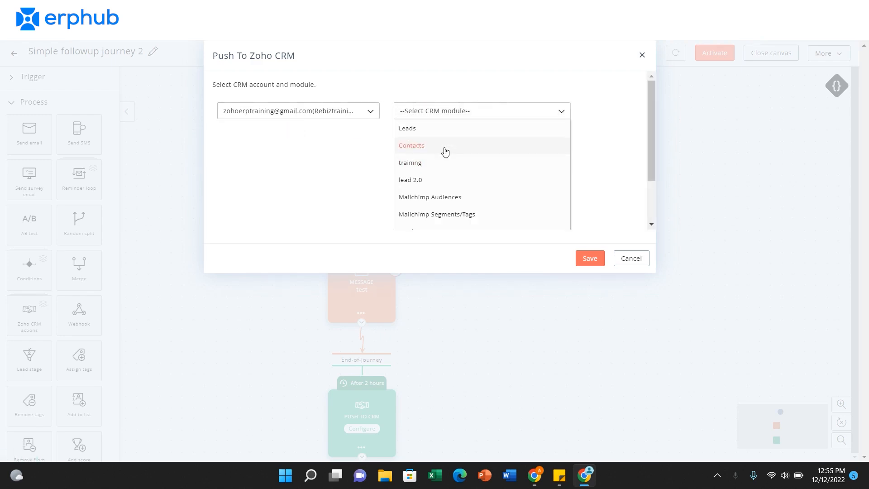
left_click(407, 127)
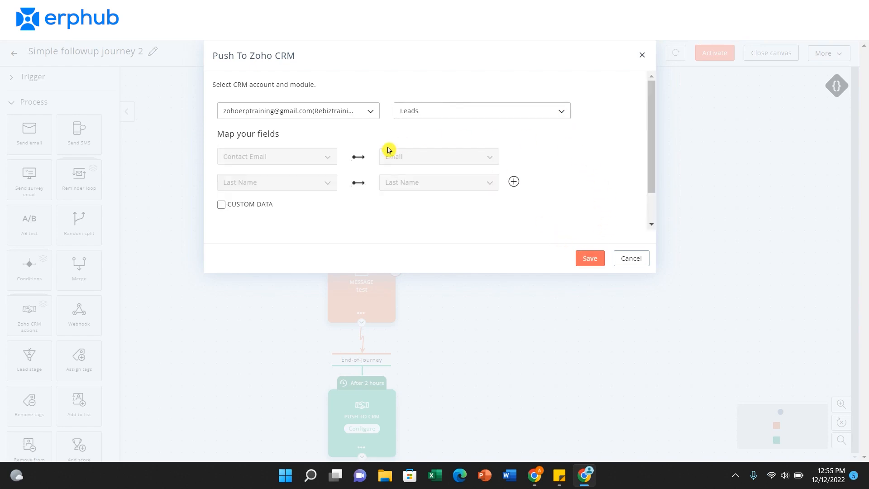
mouse_move(325, 225)
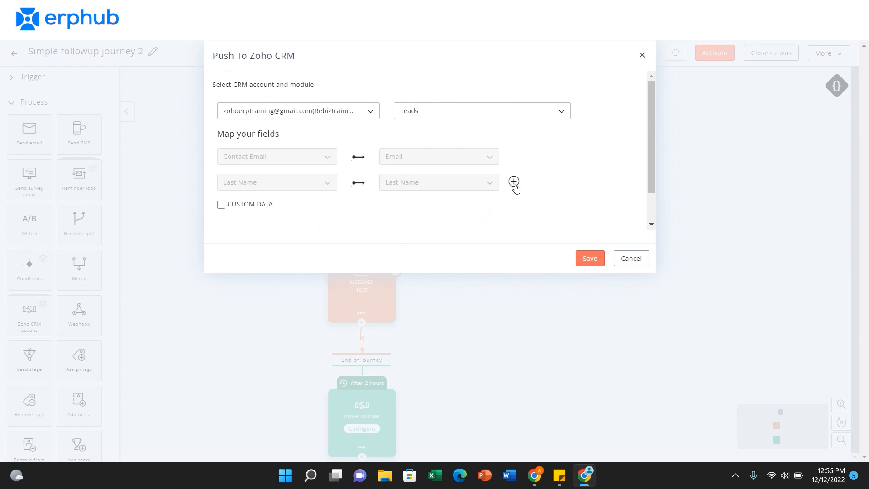
- Keep the email and last name mapping, discarding the extra row, and save the Push to CRM action
left_click(512, 183)
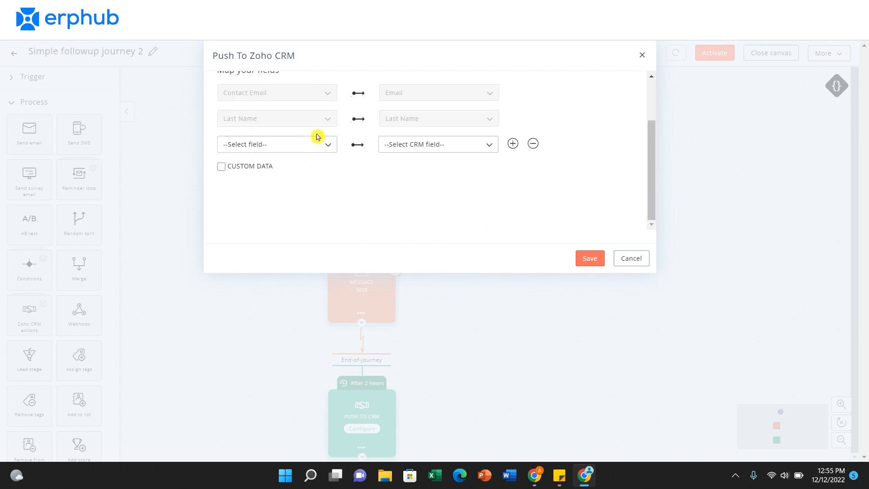
left_click(276, 143)
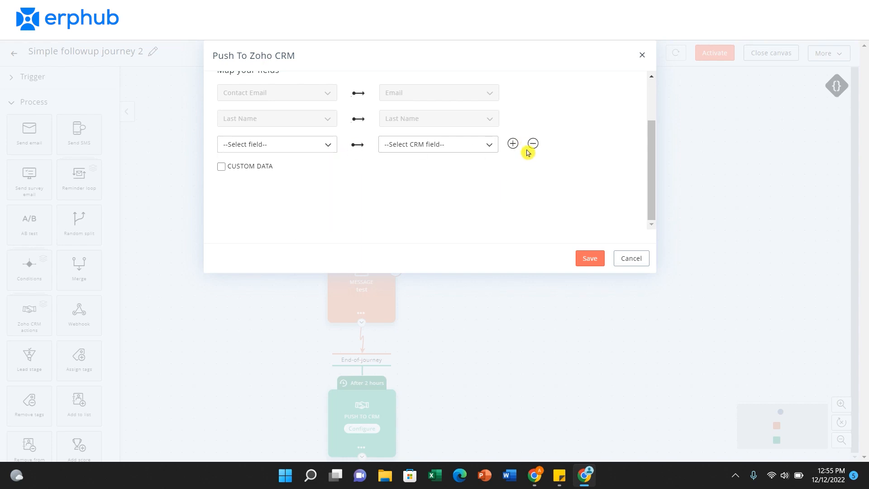
left_click(531, 143)
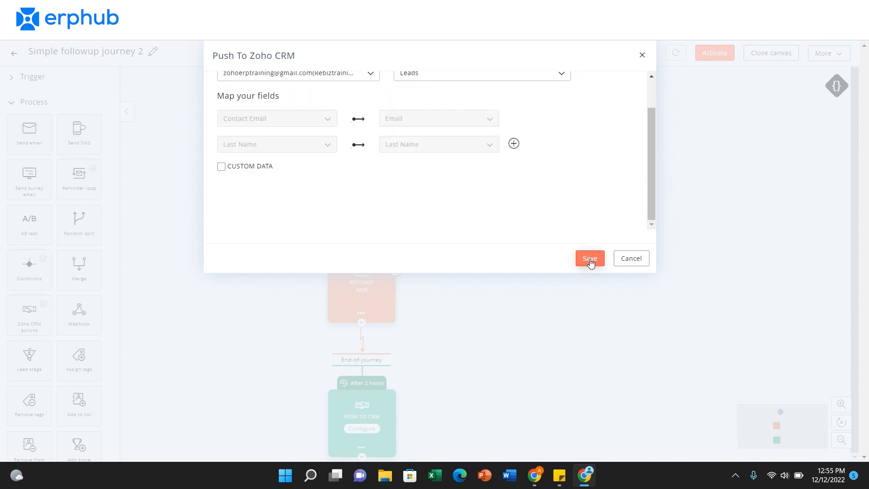
left_click(589, 258)
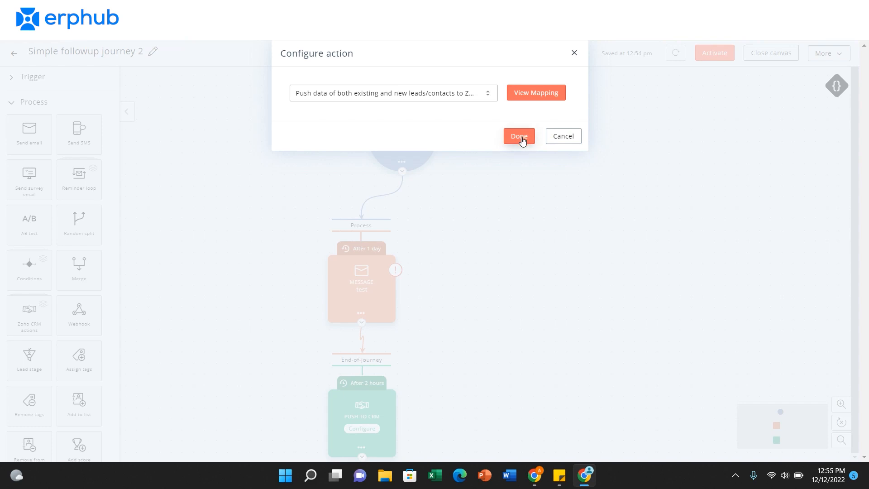
left_click(517, 136)
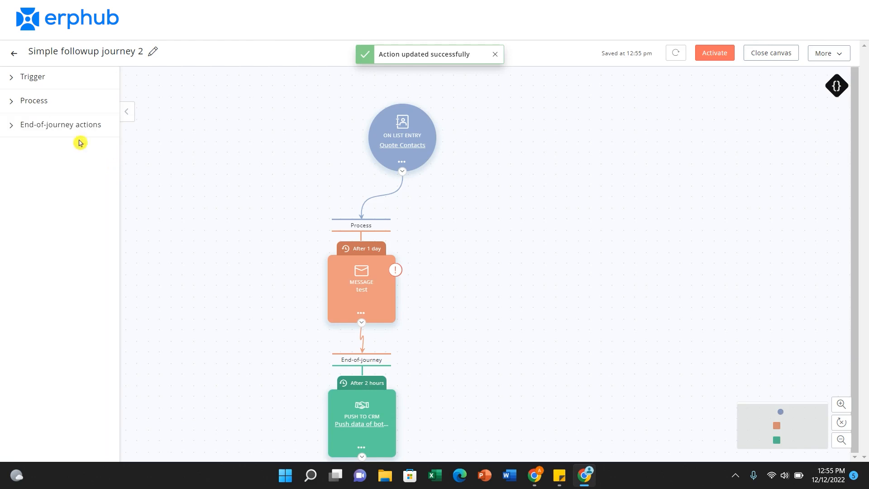
- Expand the End-of-journey actions section to show tags, list changes, scores and CRM push
left_click(60, 124)
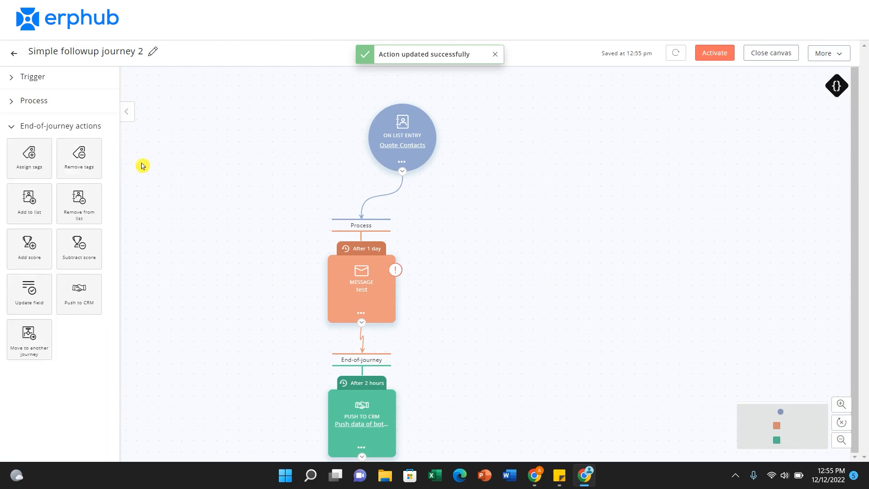
mouse_move(128, 144)
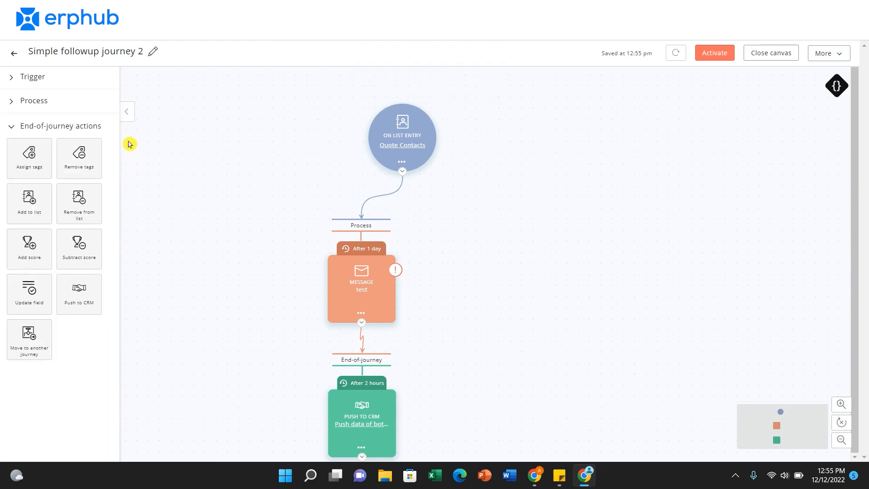
mouse_move(107, 212)
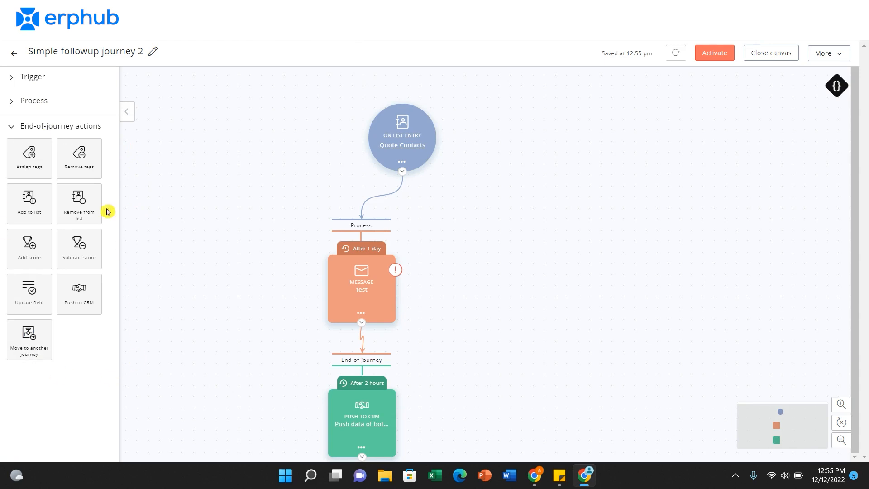
mouse_move(78, 203)
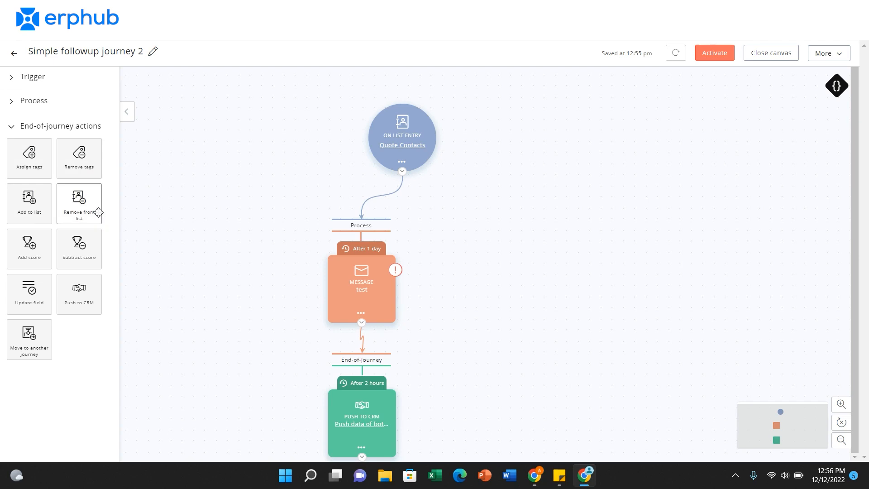
mouse_move(78, 294)
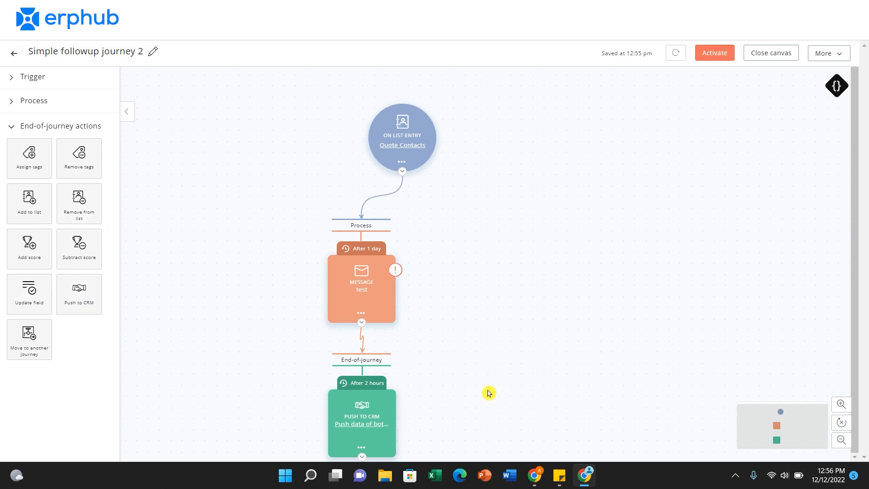
mouse_move(56, 360)
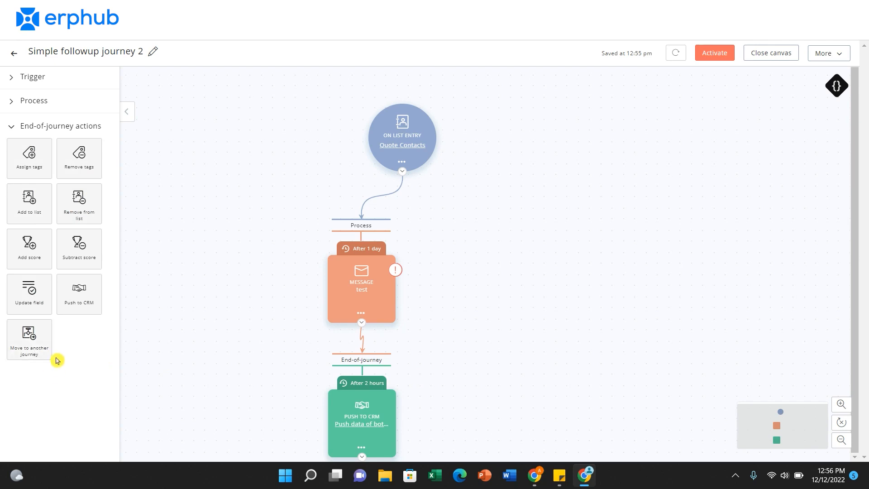
mouse_move(258, 291)
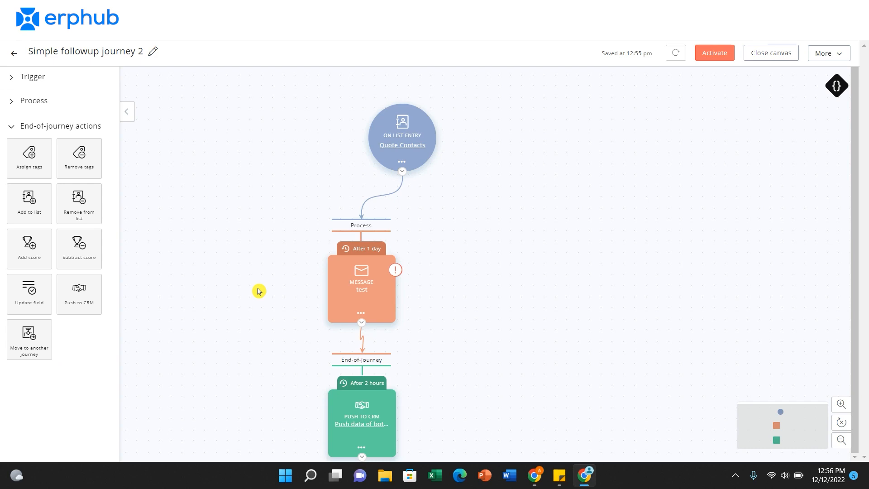
mouse_move(16, 79)
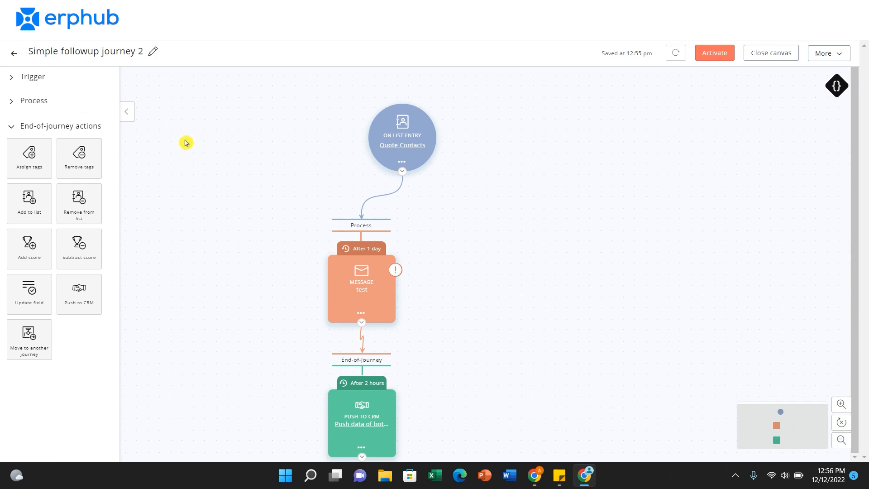
mouse_move(175, 161)
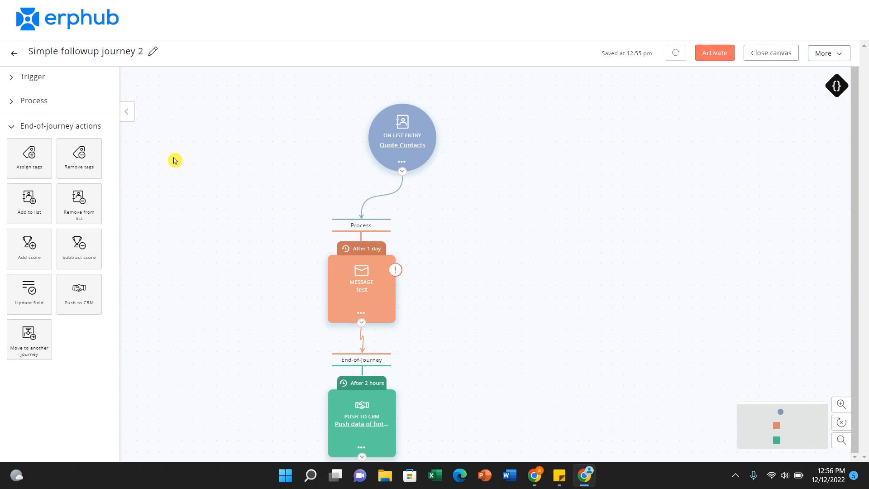
mouse_move(756, 41)
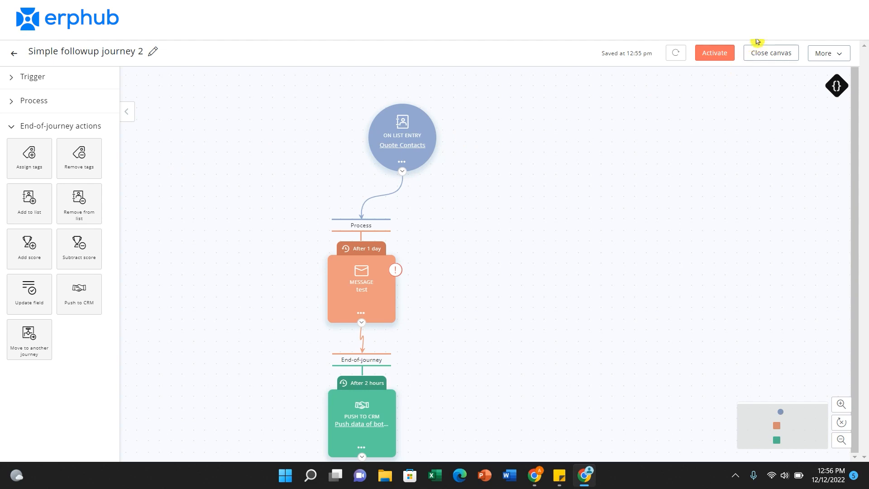